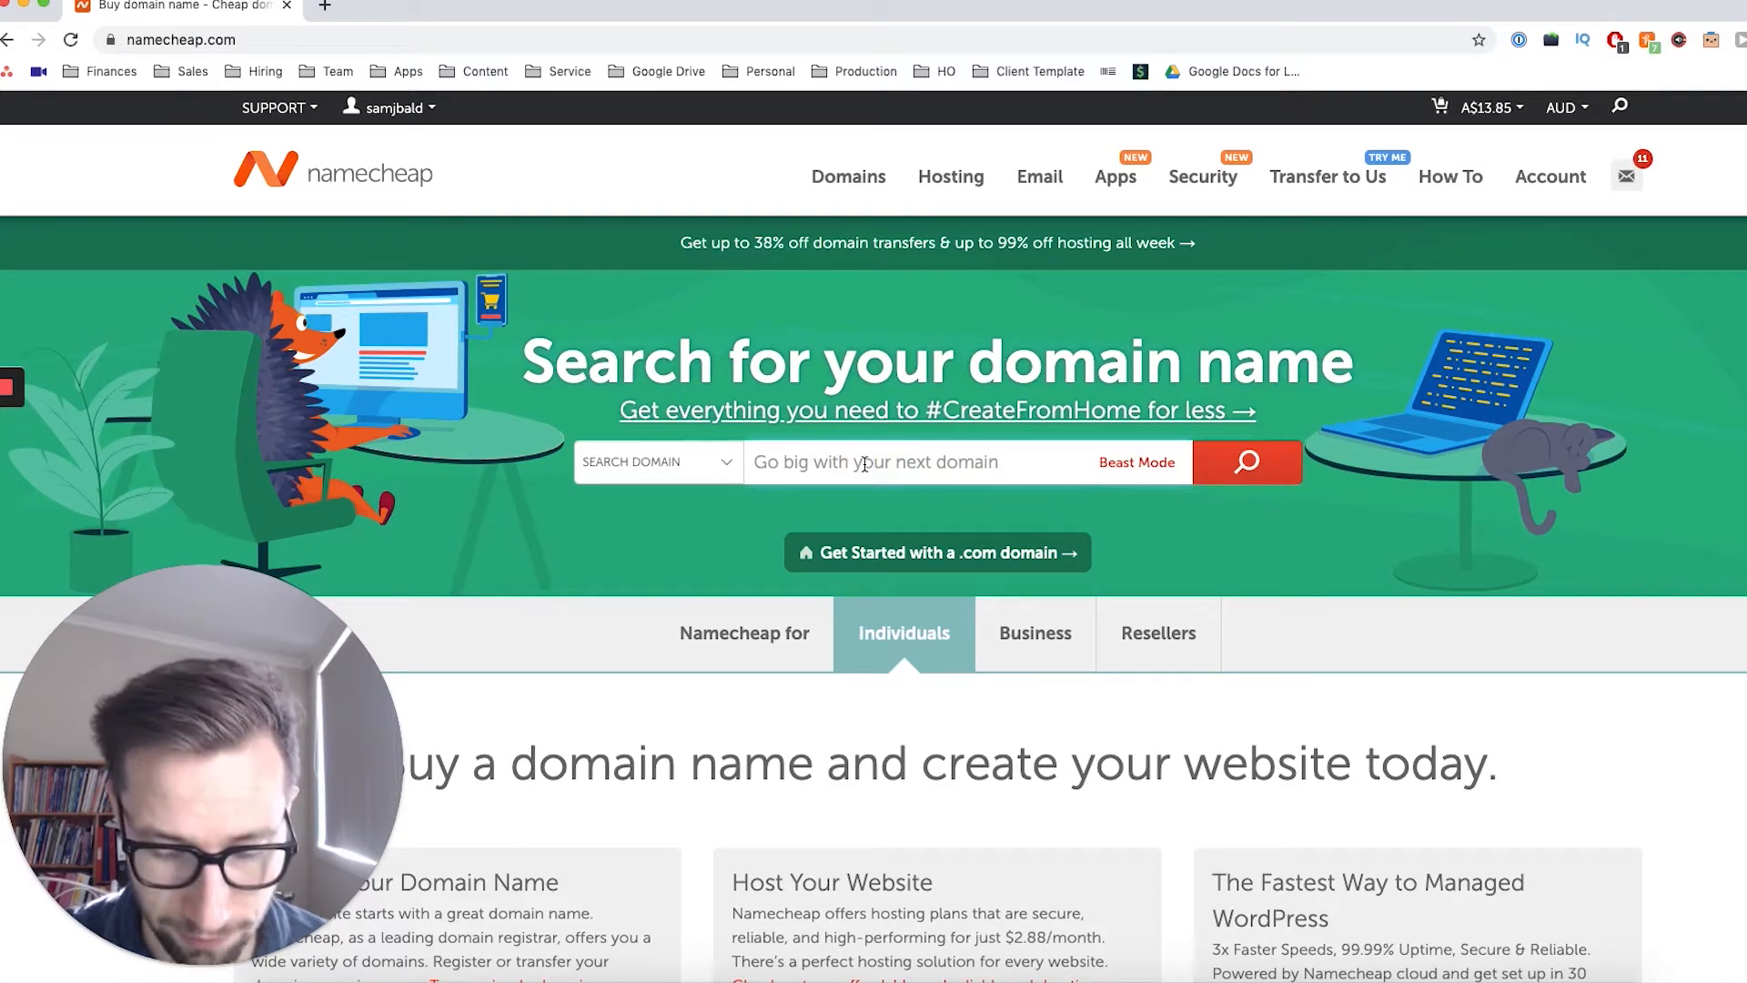
Search Namecheap for availability of the domain key-surfers.com
type("ke")
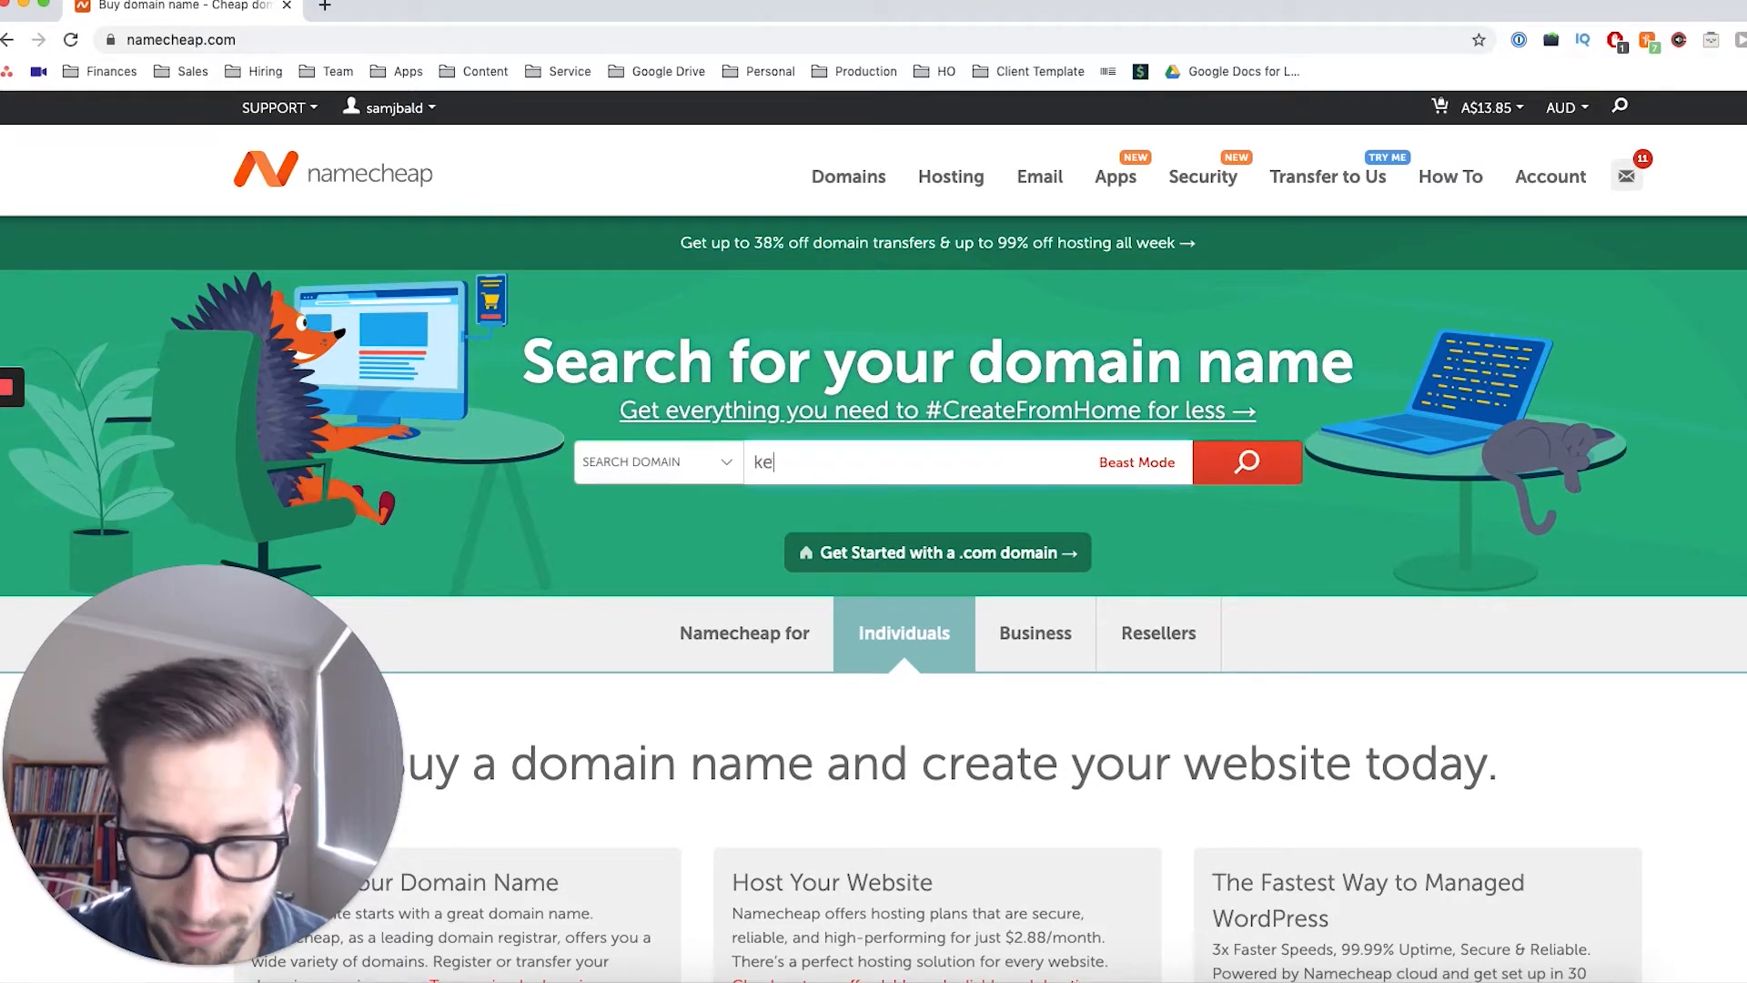
type("y-surfers.com")
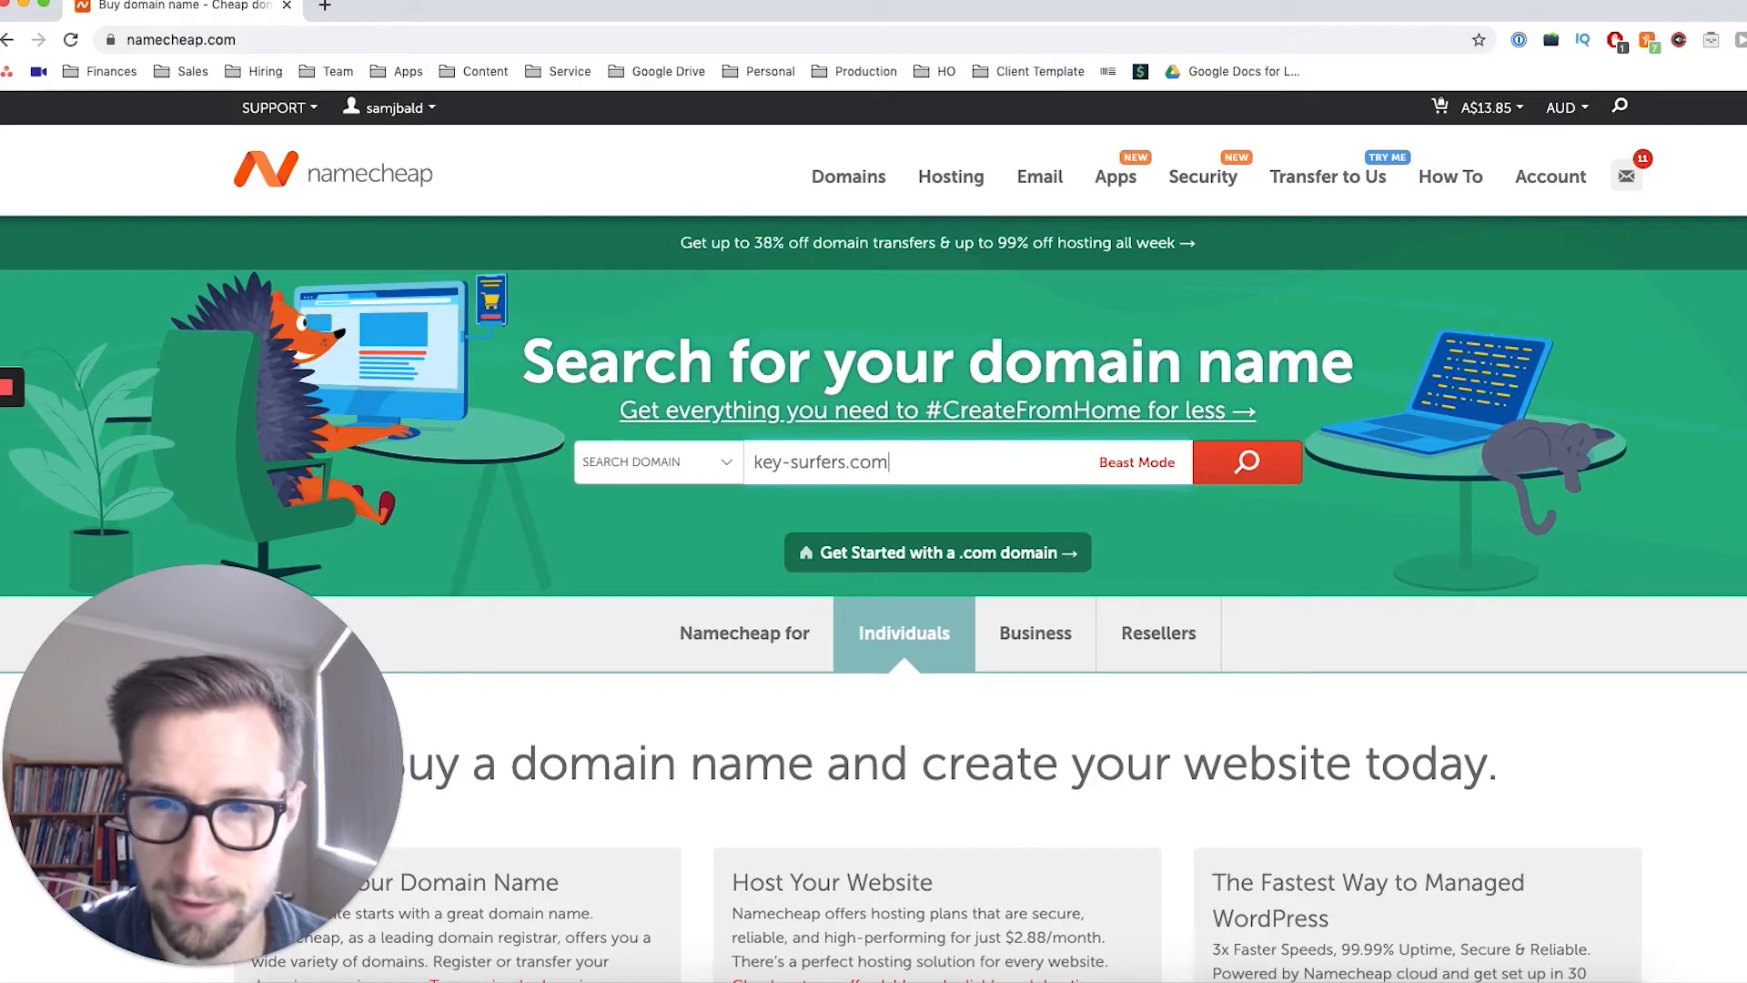
left_click(1246, 462)
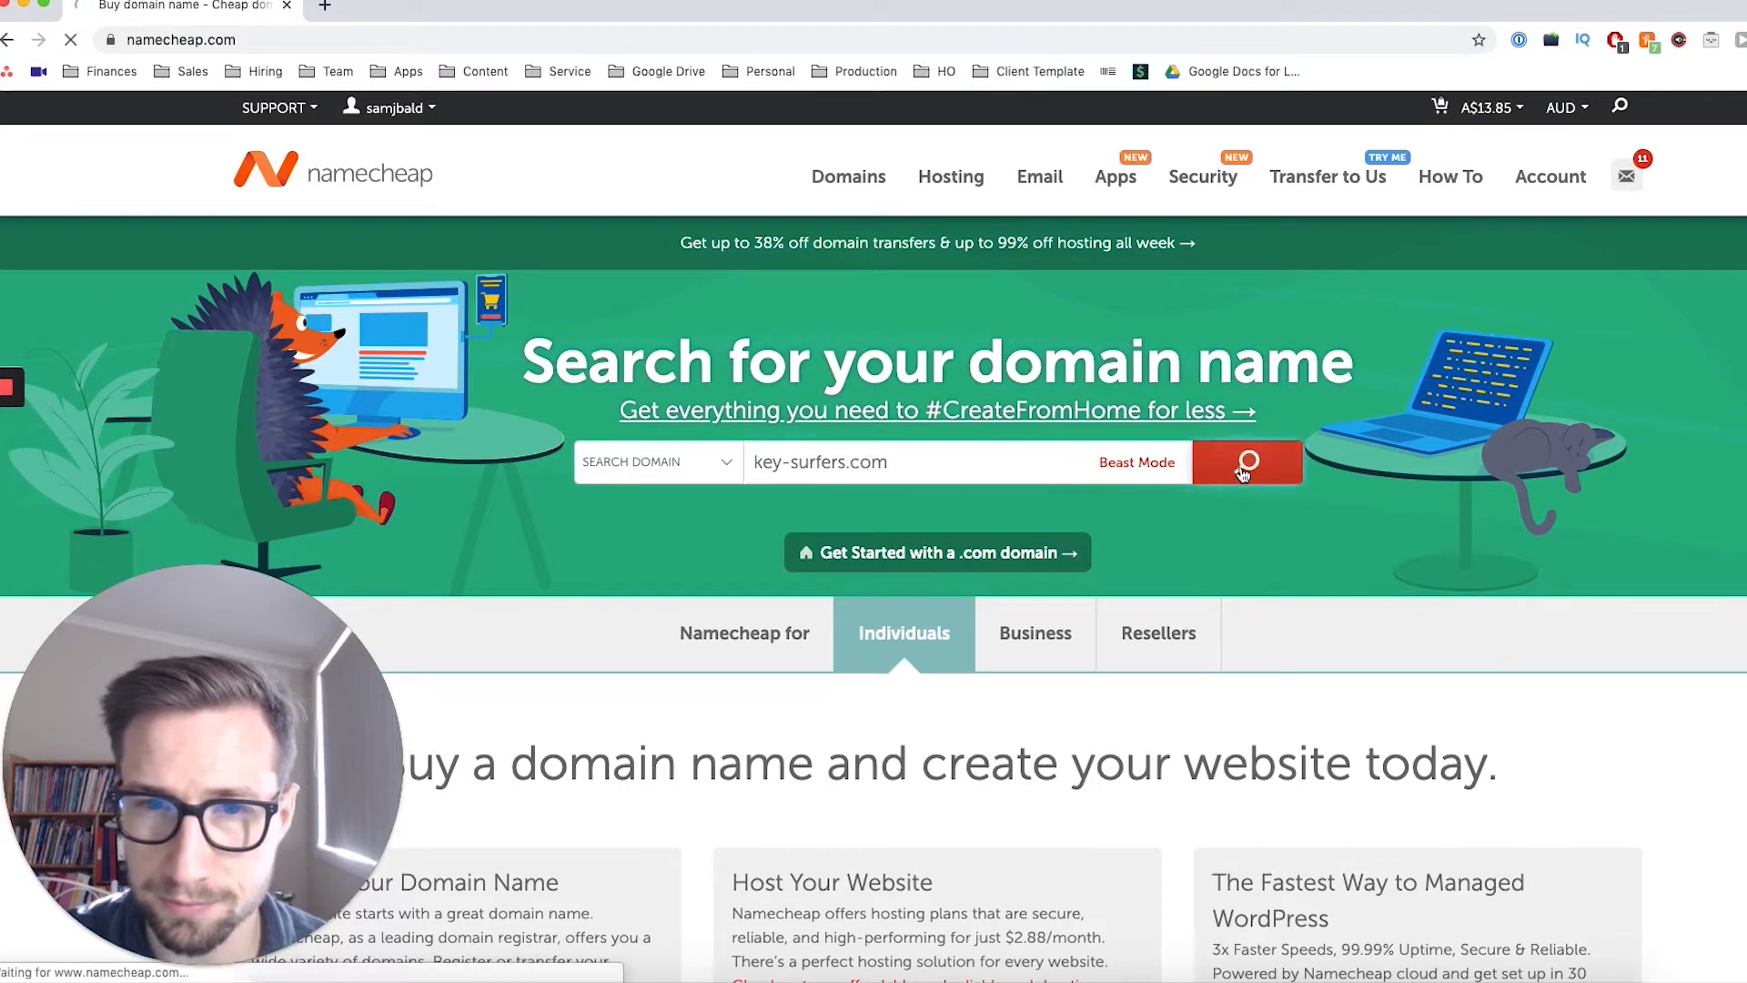
Browse the results confirming key-surfers.com is available at A$13.60/yr, plus alternative extensions
left_click(1246, 461)
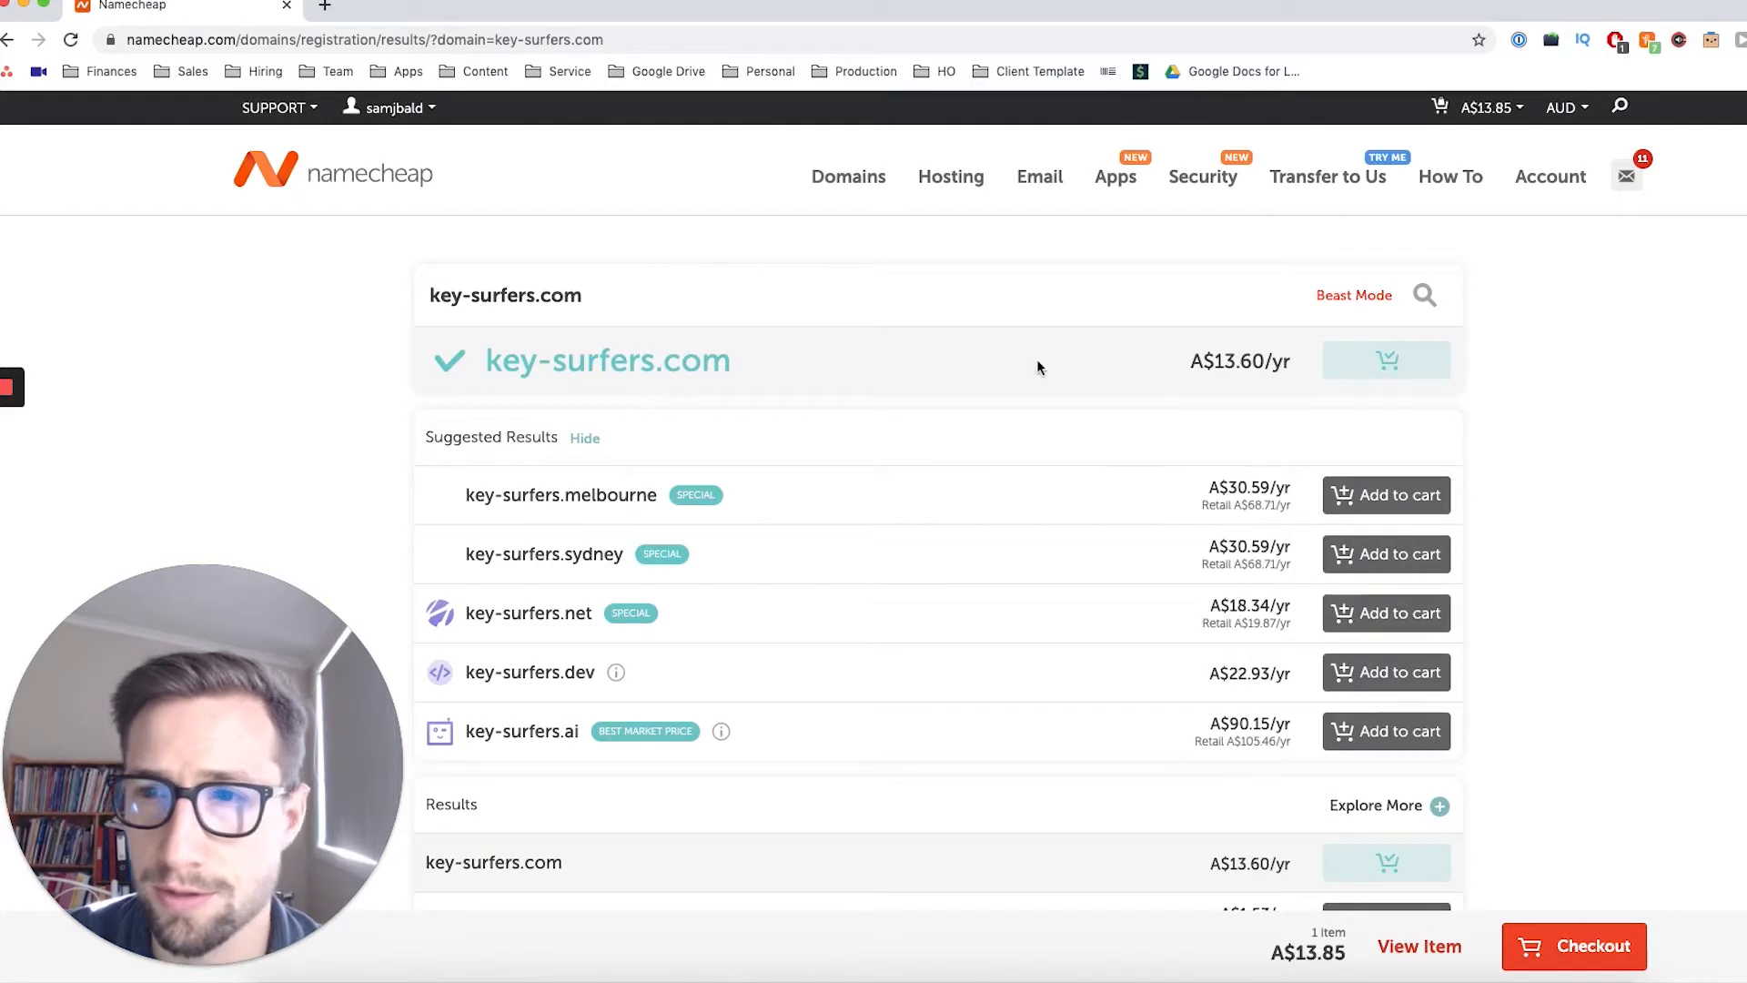
mouse_move(1565, 446)
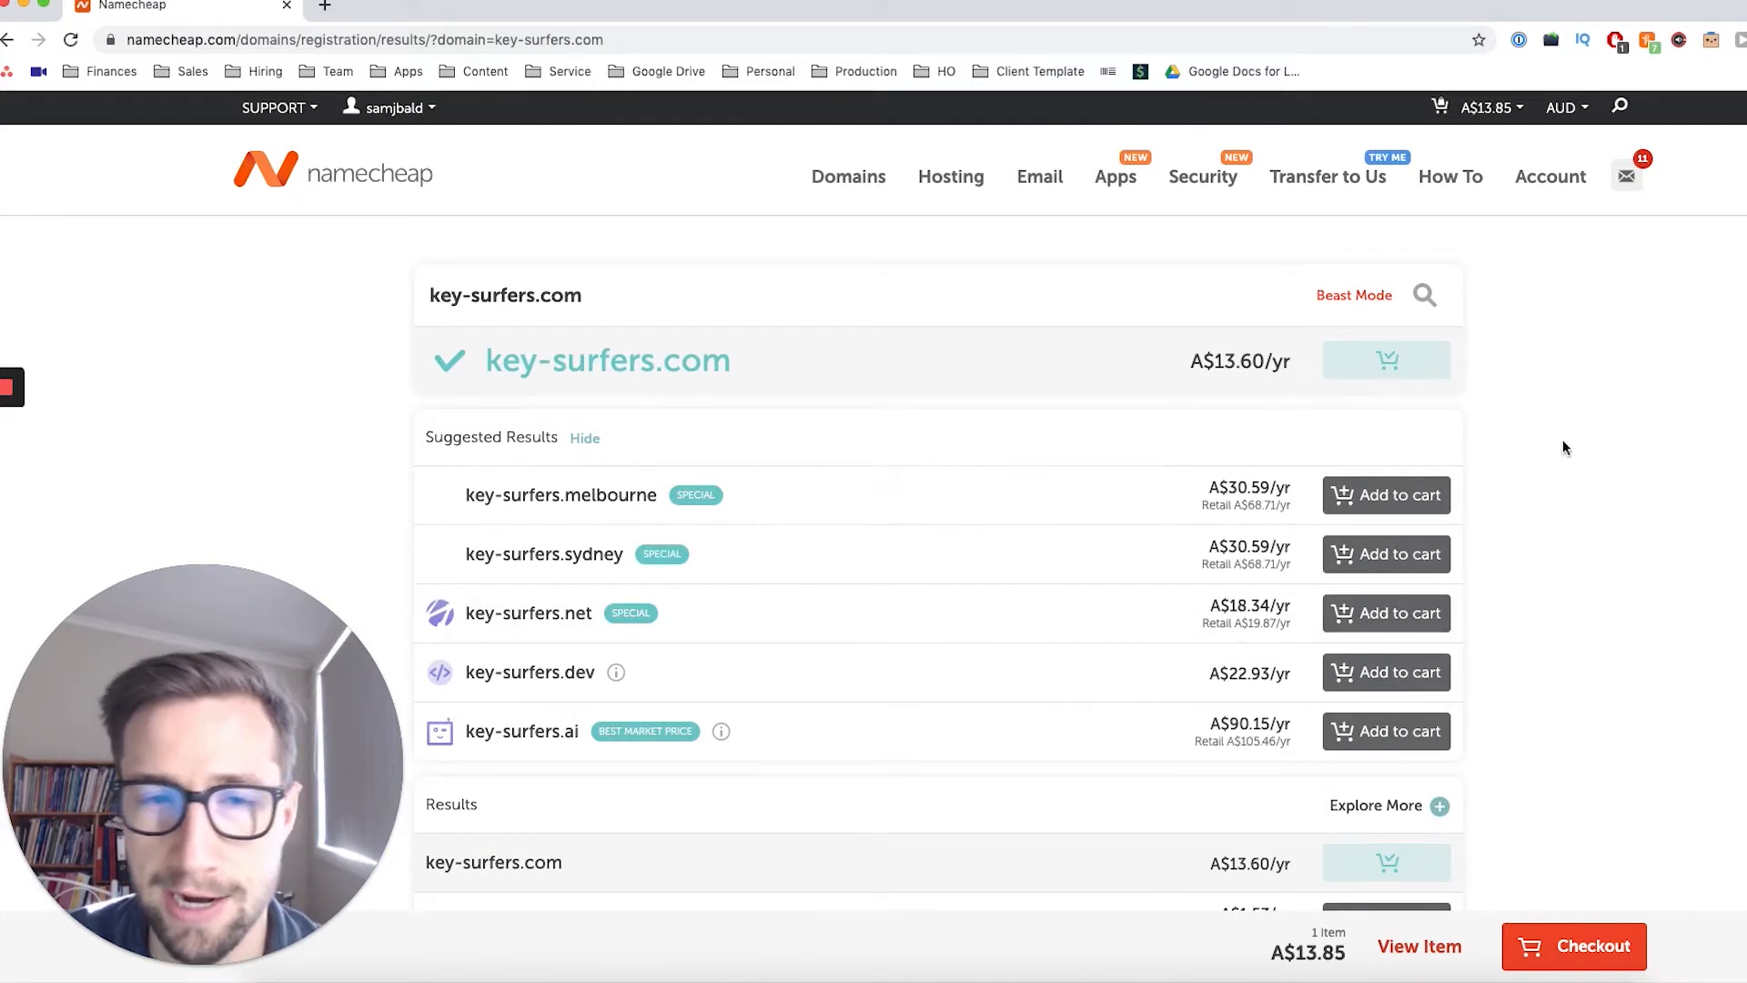
mouse_move(624, 615)
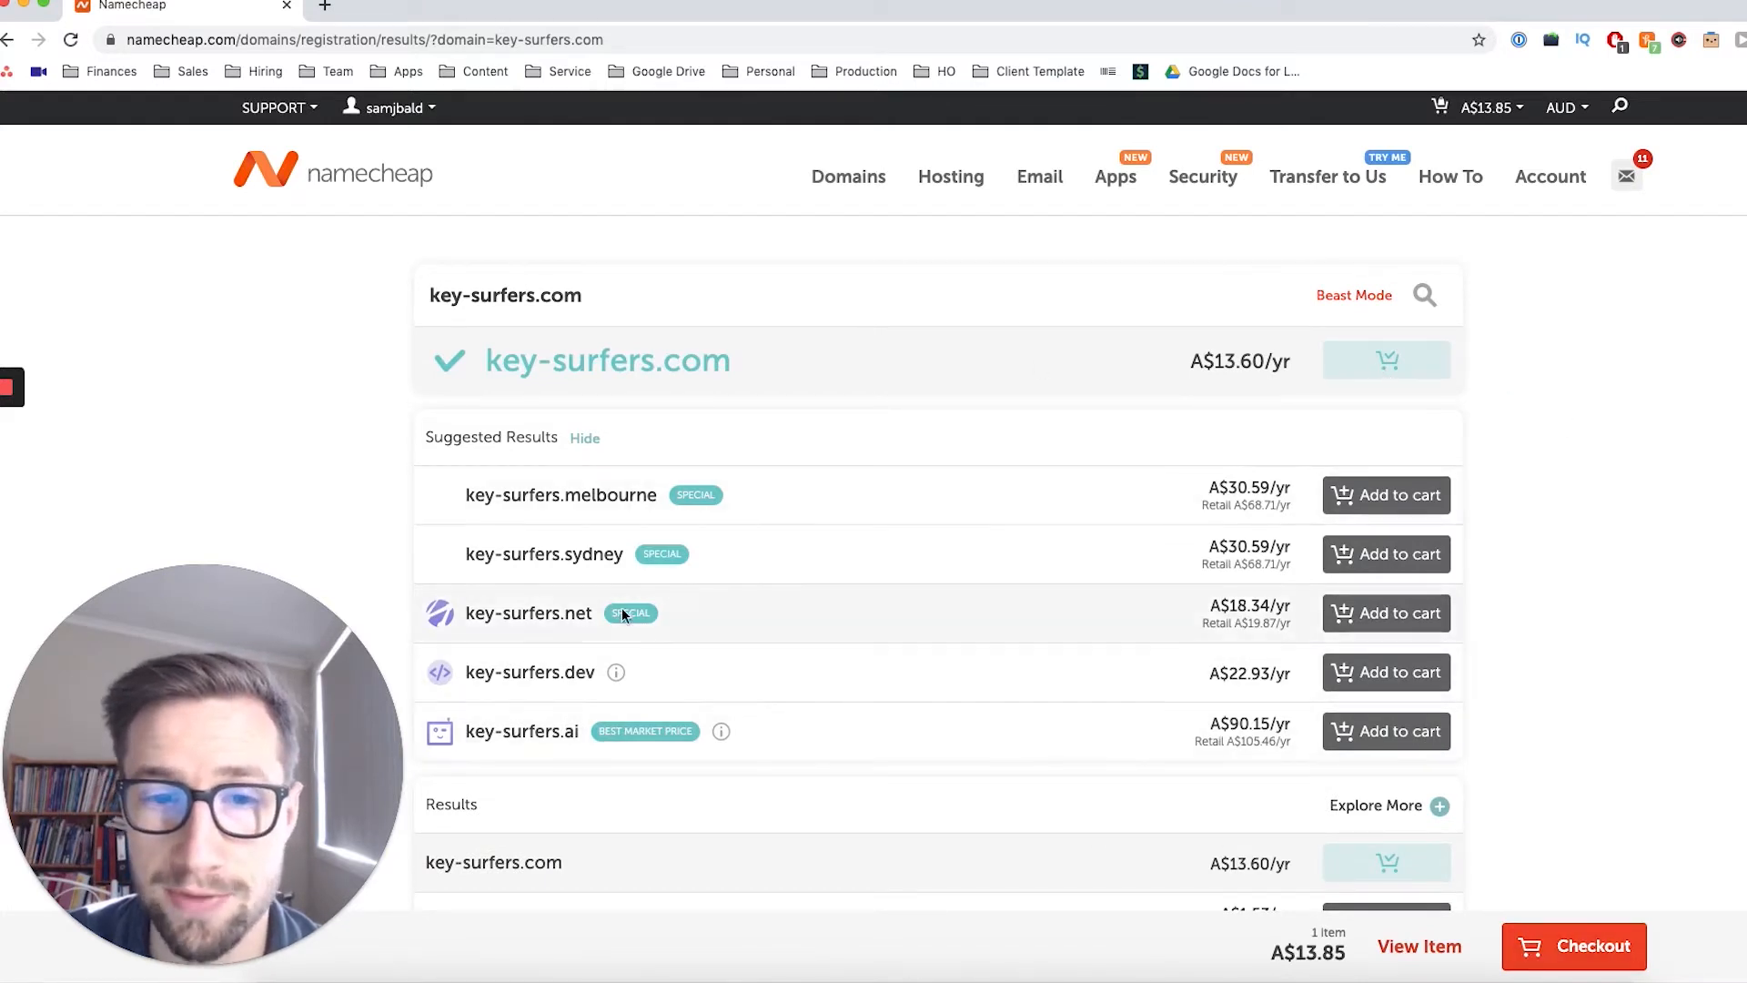
mouse_move(882, 403)
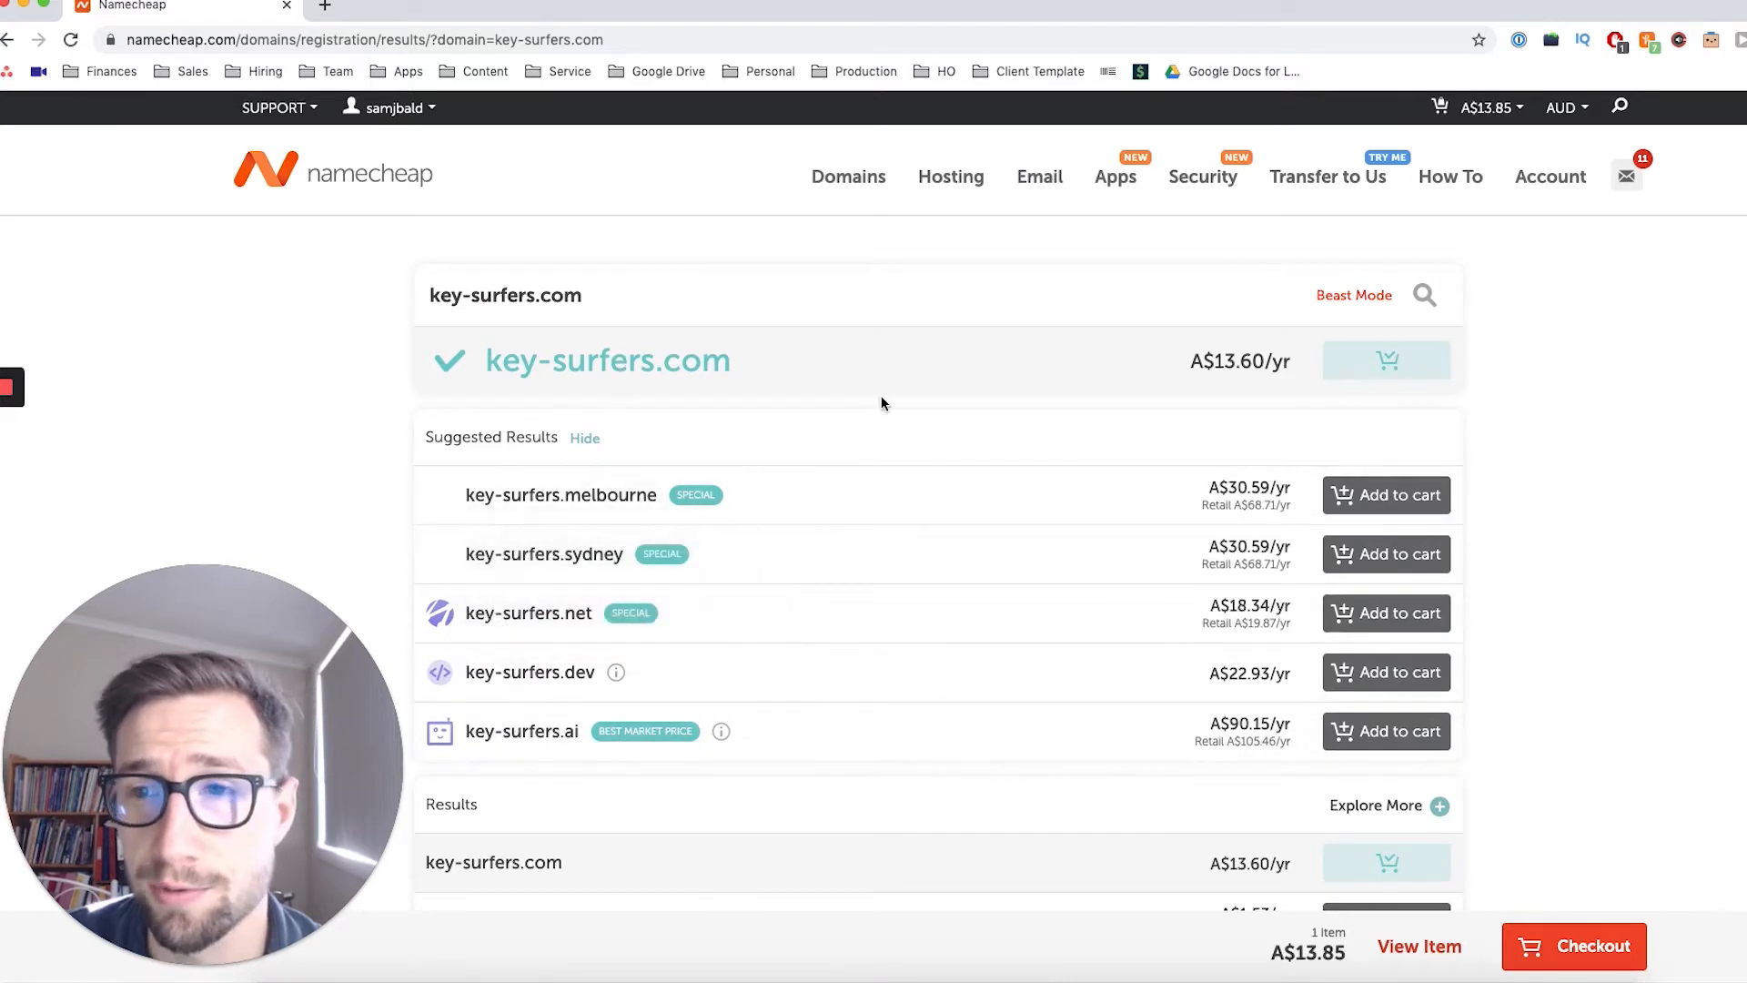
mouse_move(689, 470)
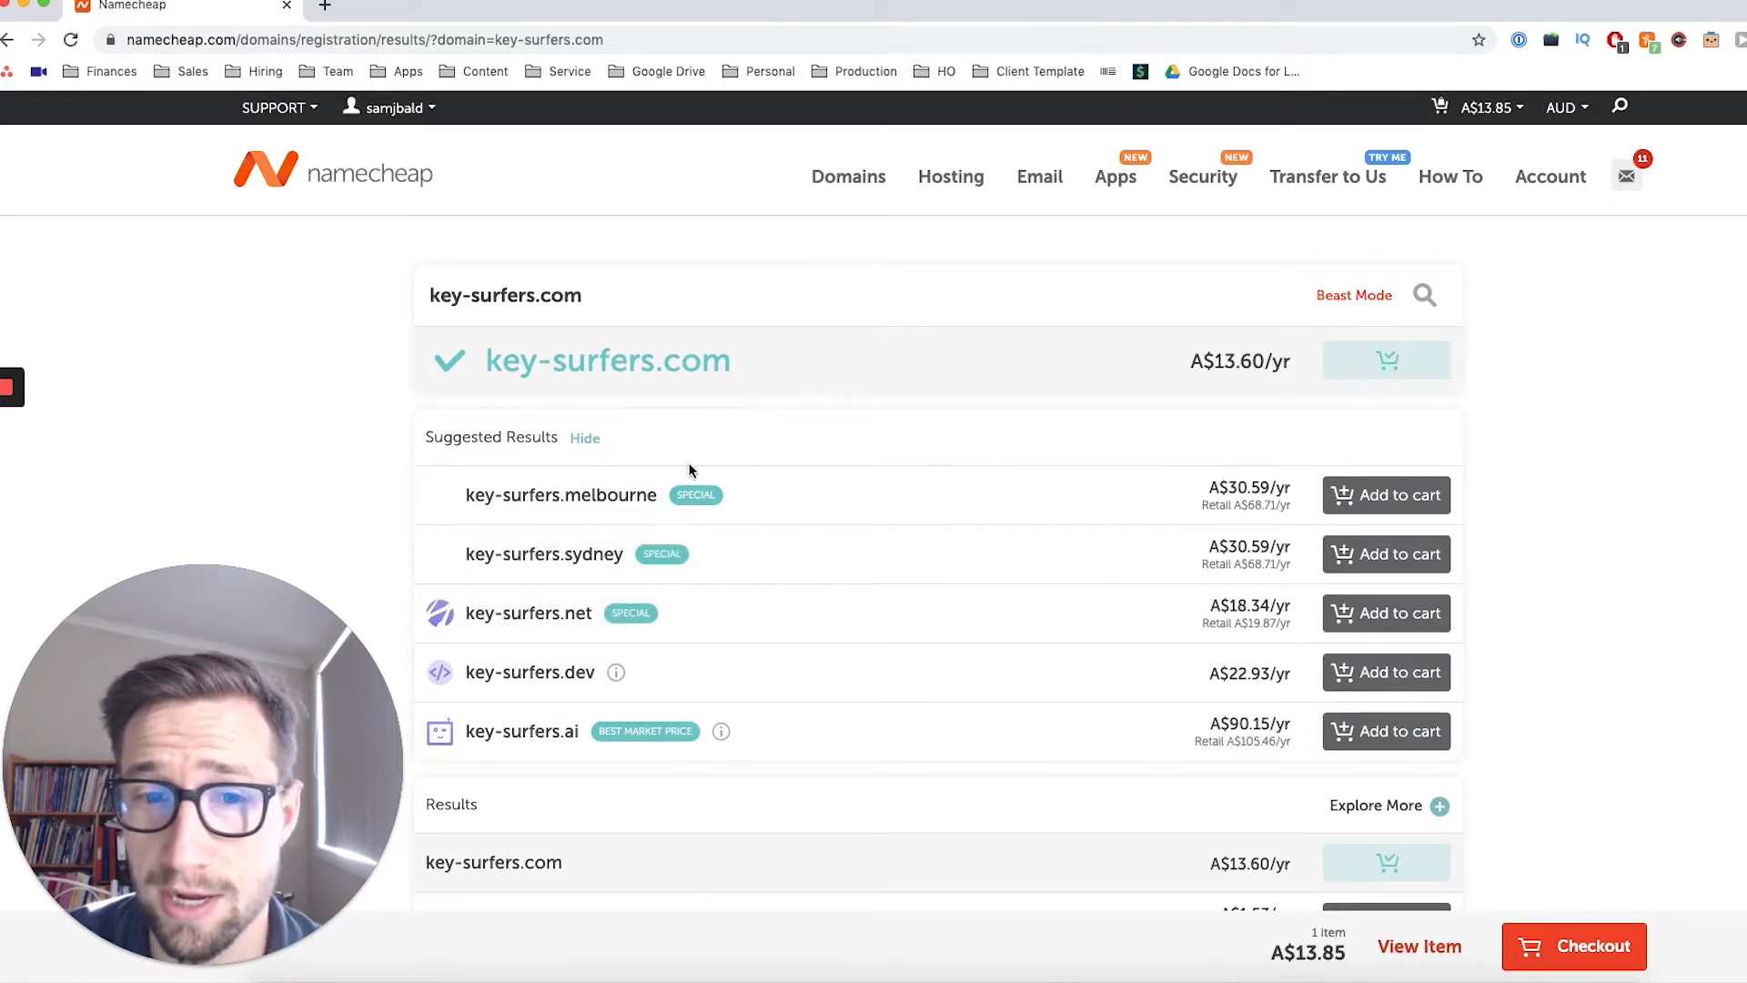
mouse_move(596, 932)
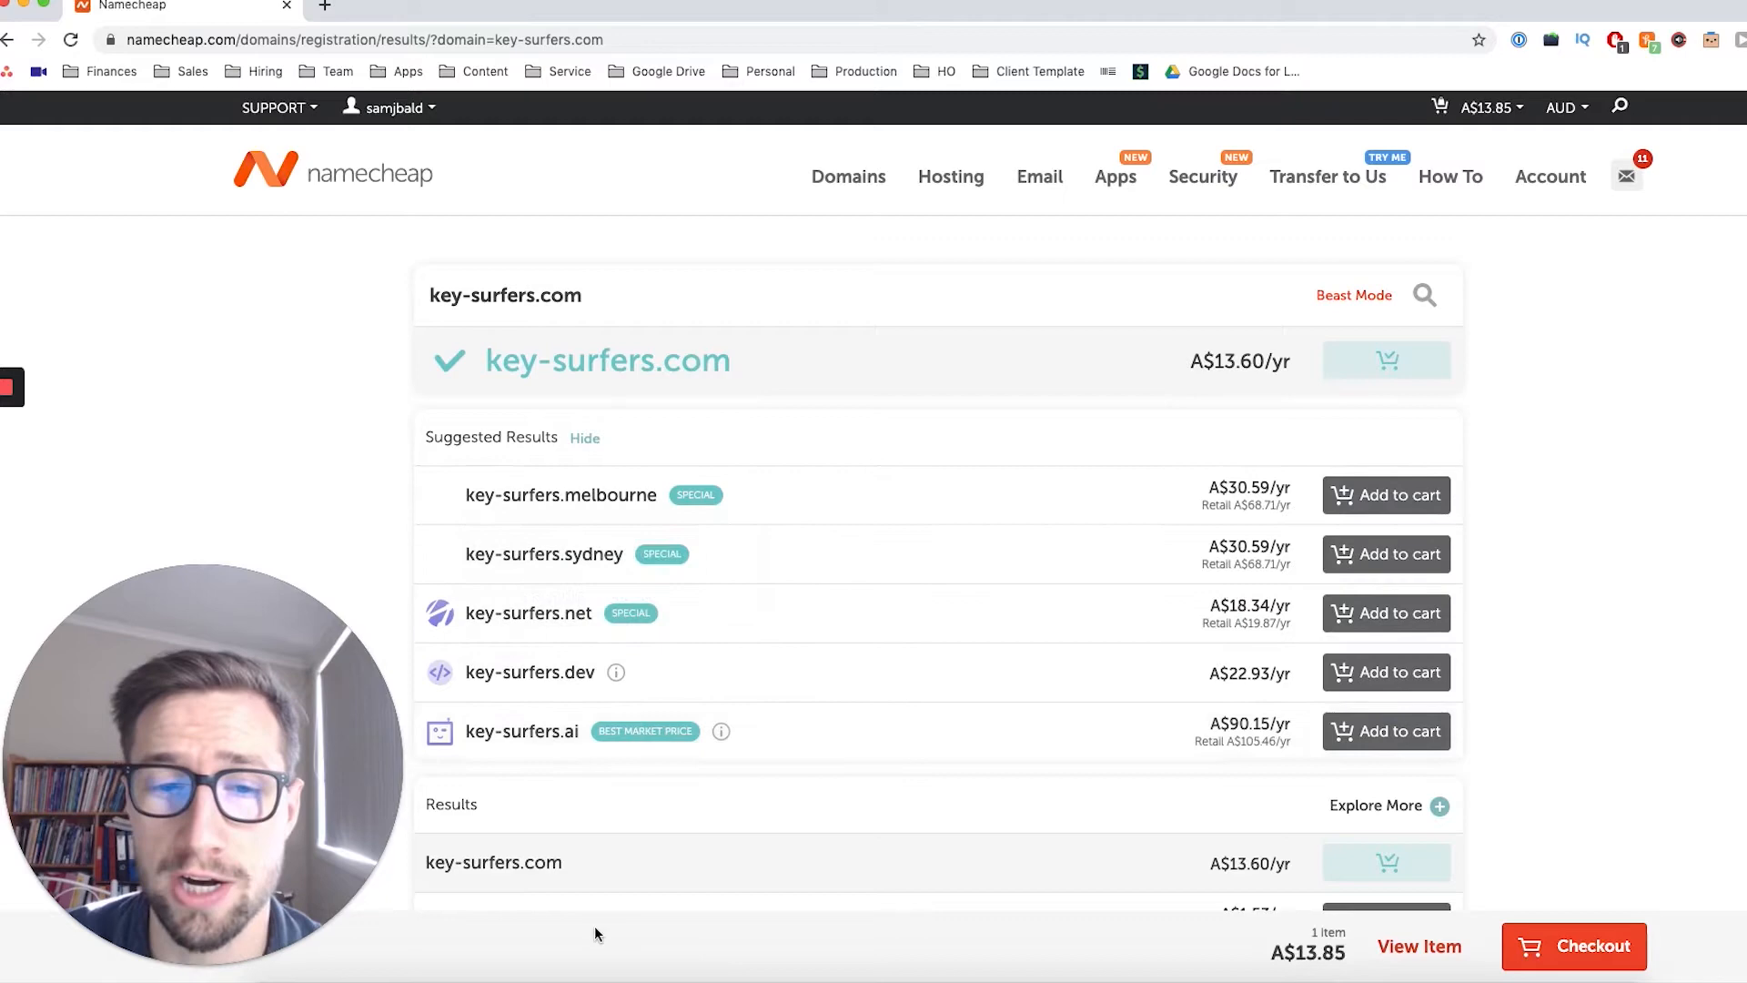
scroll("down", 3)
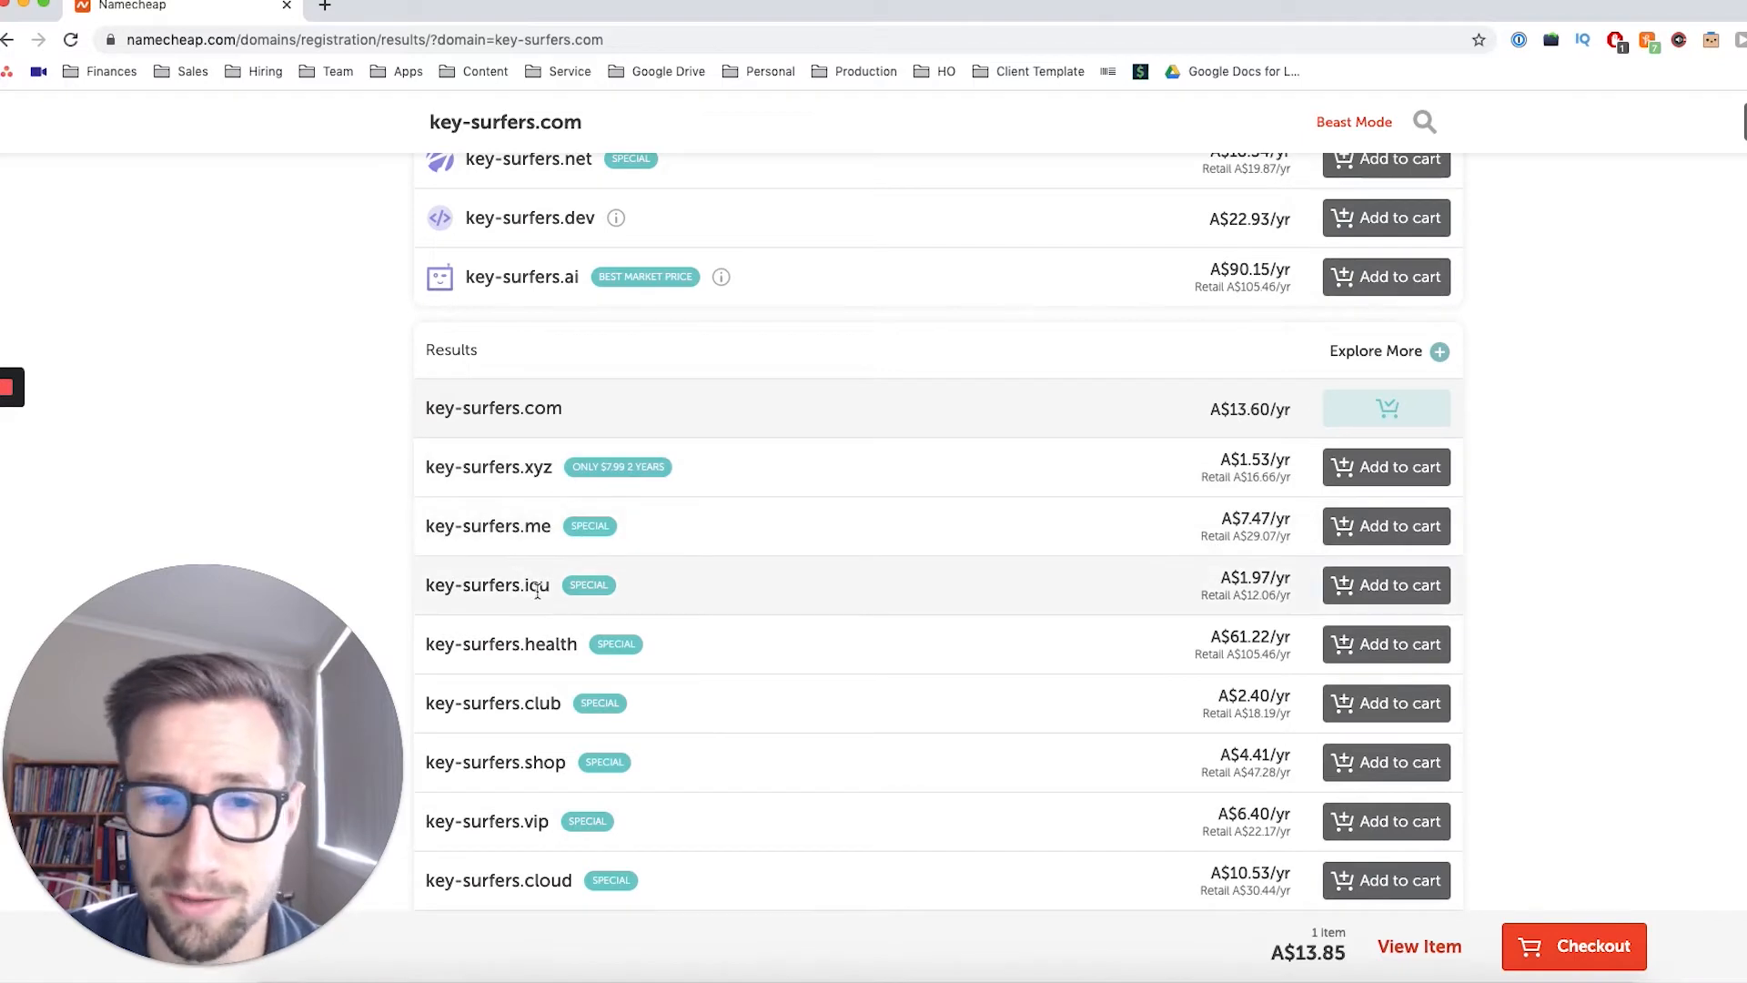
scroll("up", 3)
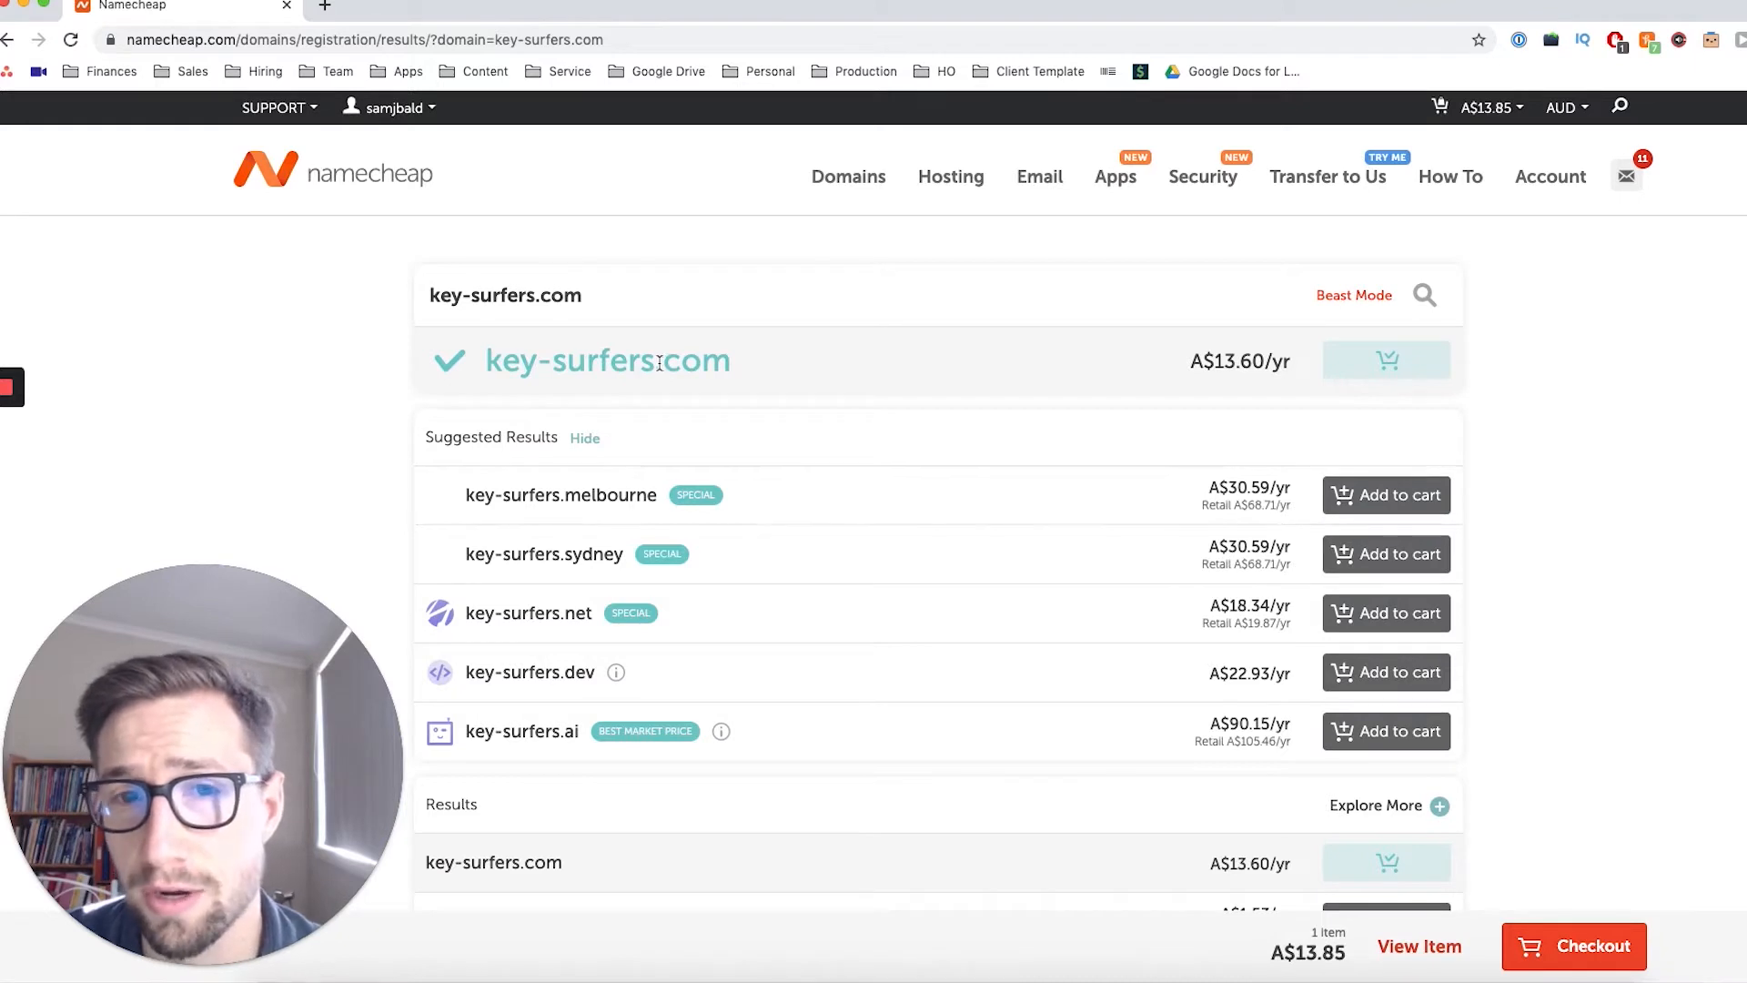
mouse_move(1355, 716)
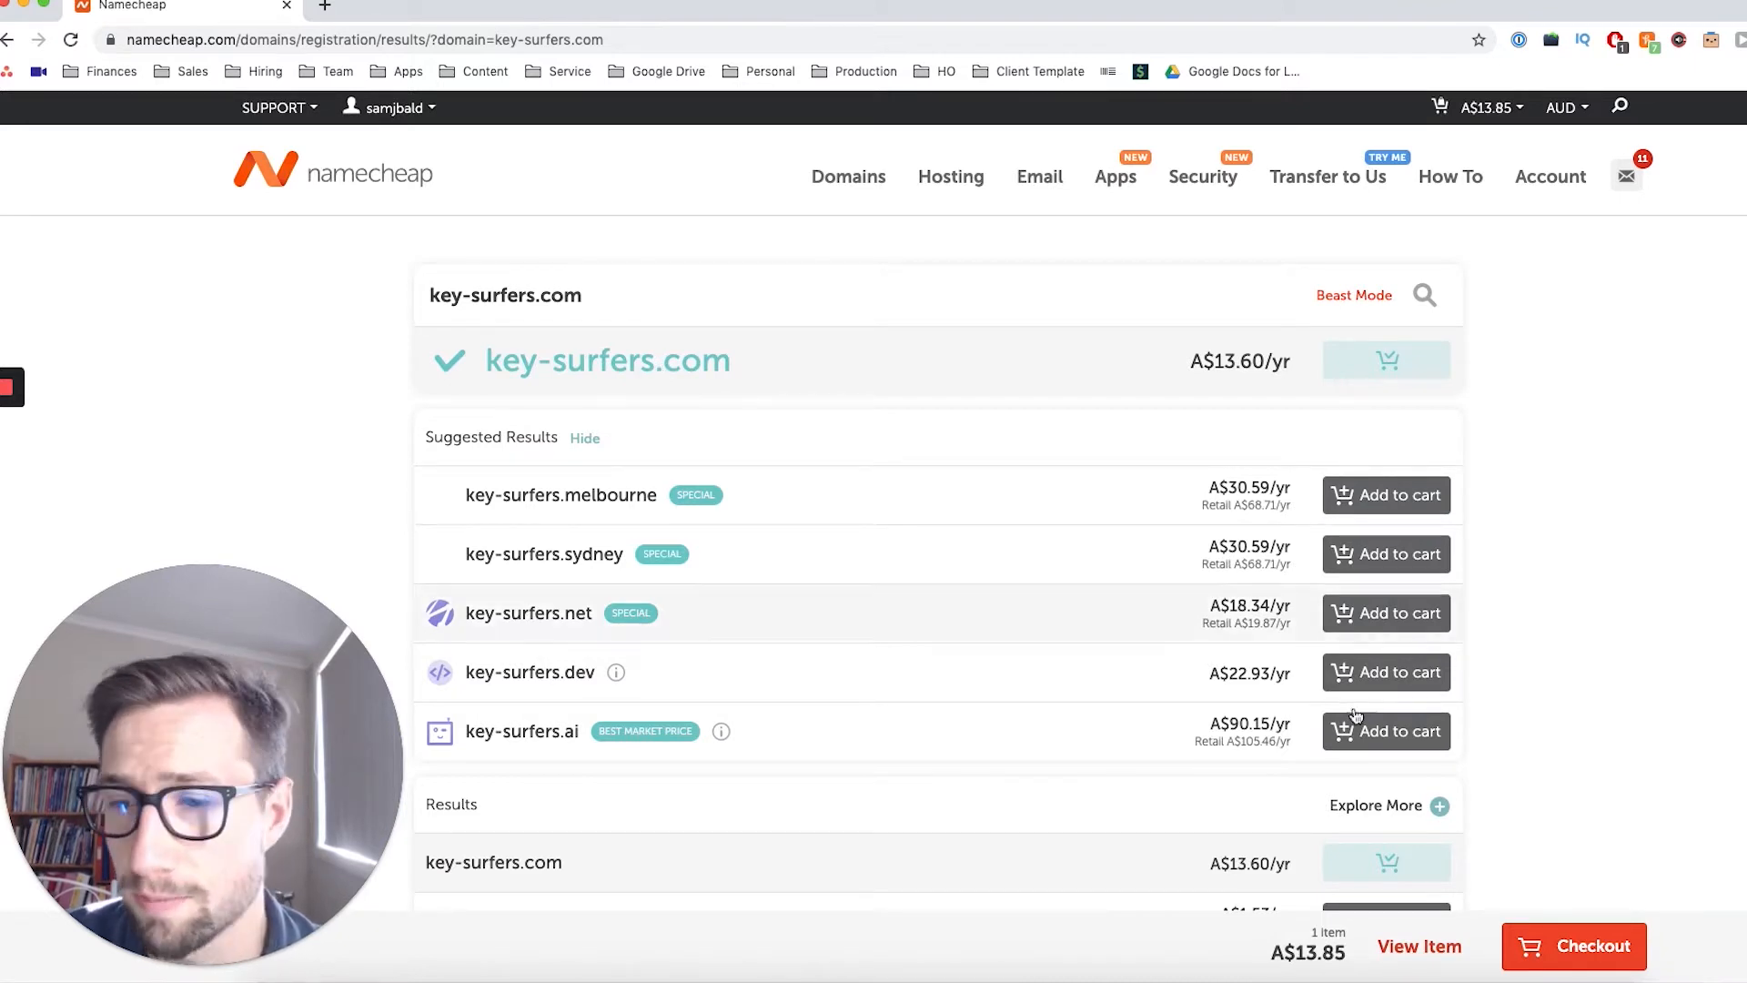
mouse_move(1573, 946)
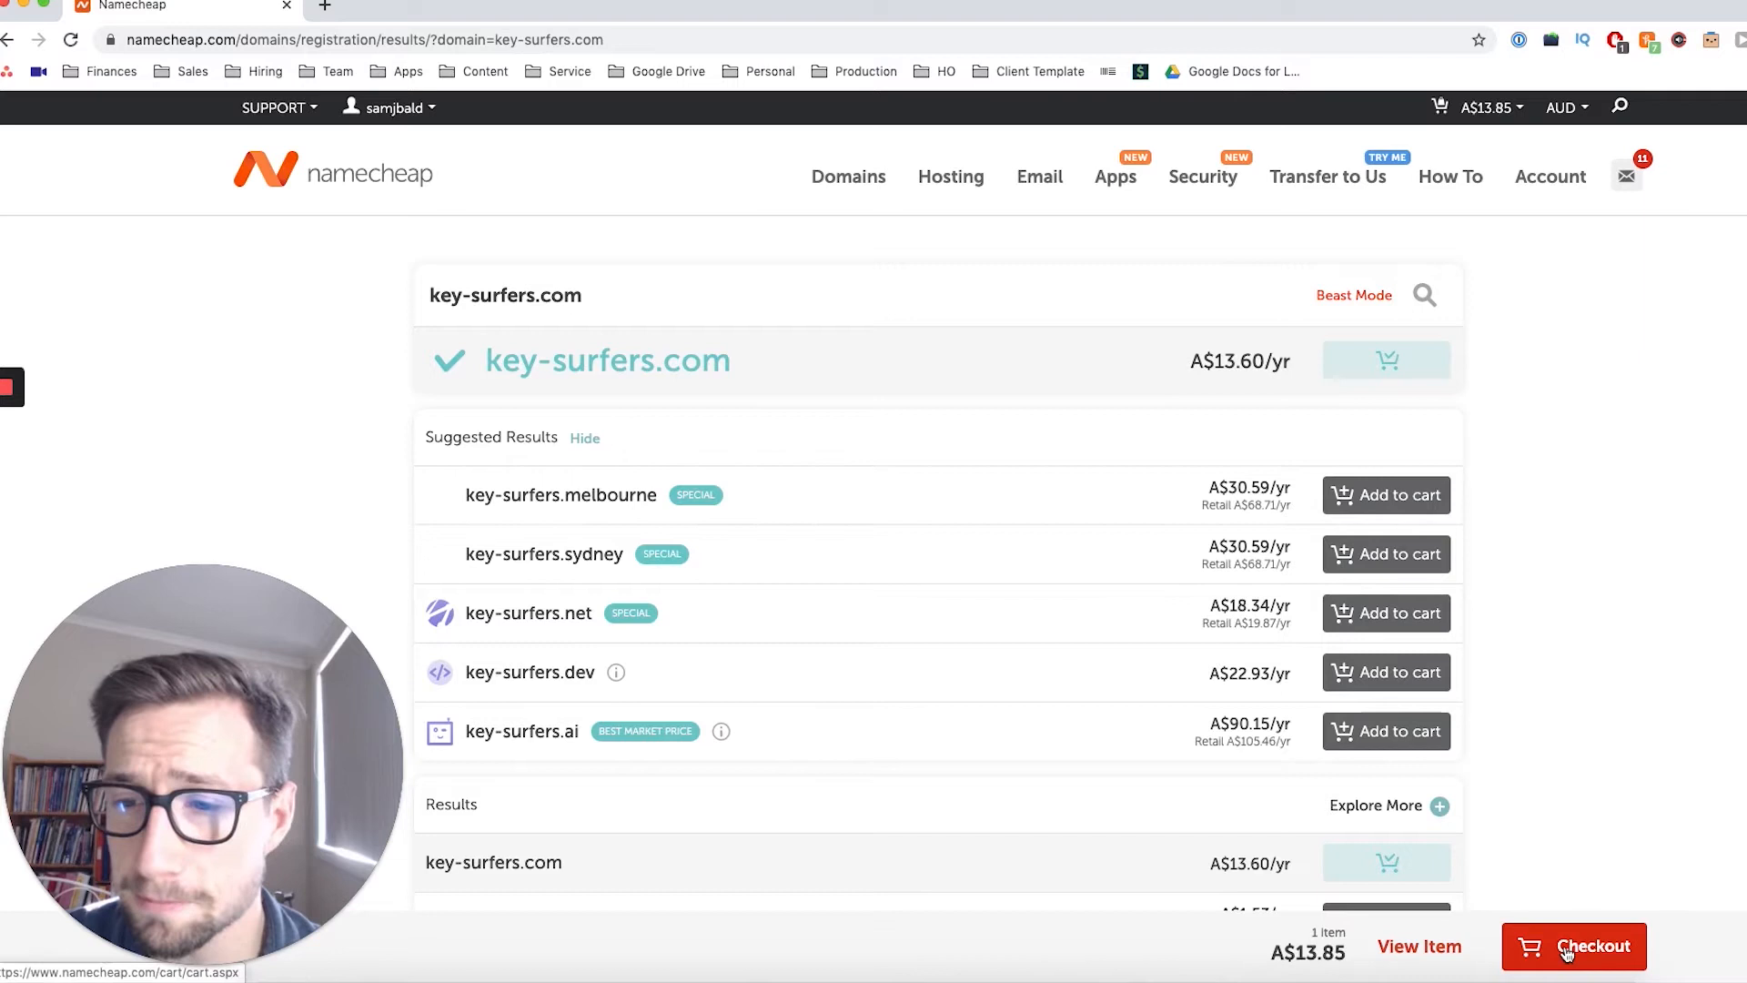
Confirm the cart order for one-year key-surfers.com with free WhoisGuard, subtotal A$13.85
left_click(1573, 946)
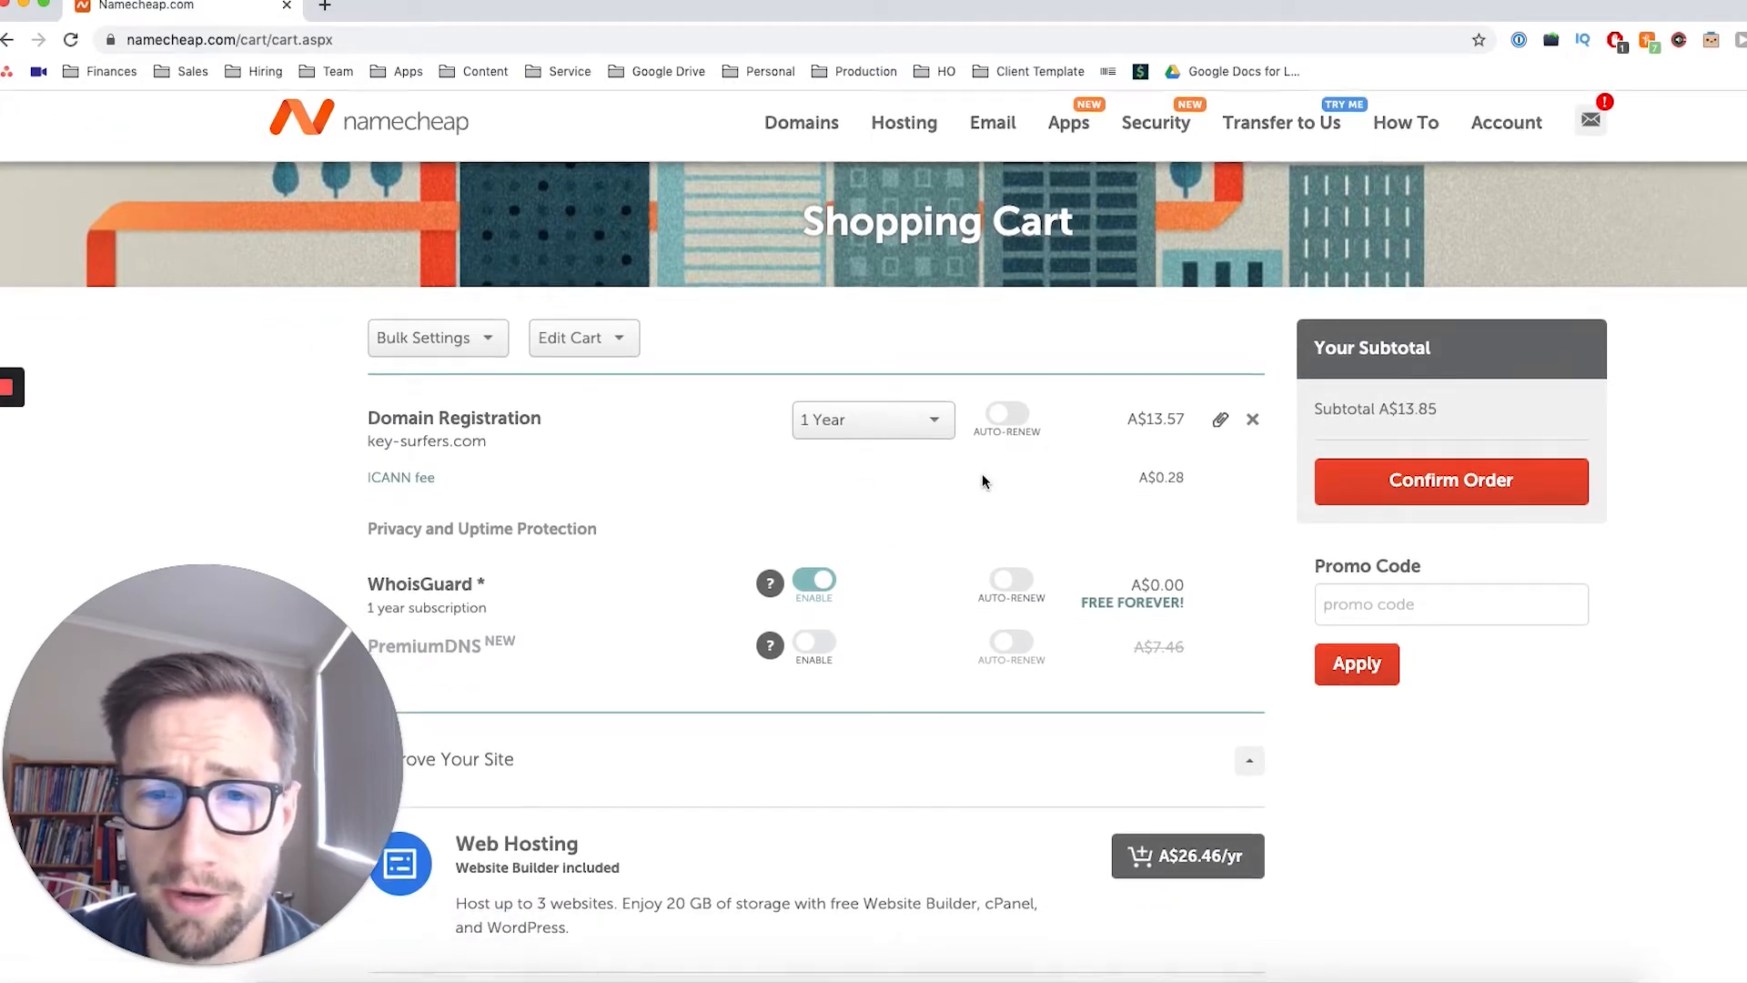
scroll("down", 3)
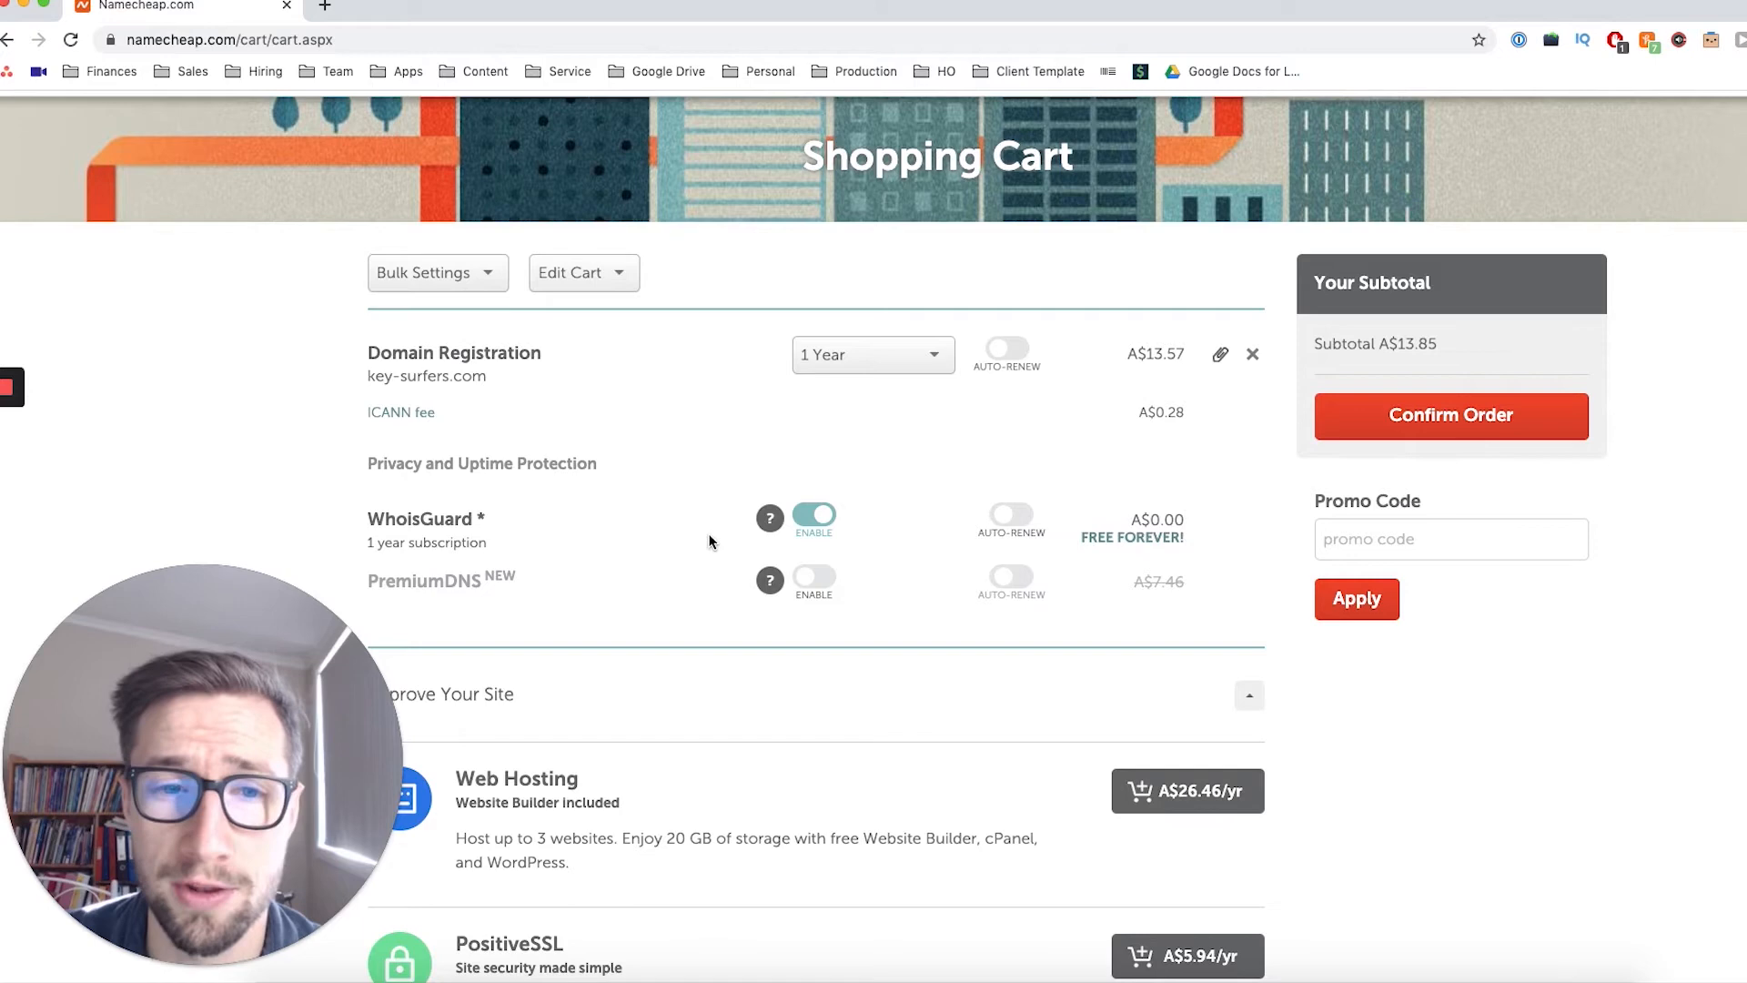
mouse_move(753, 535)
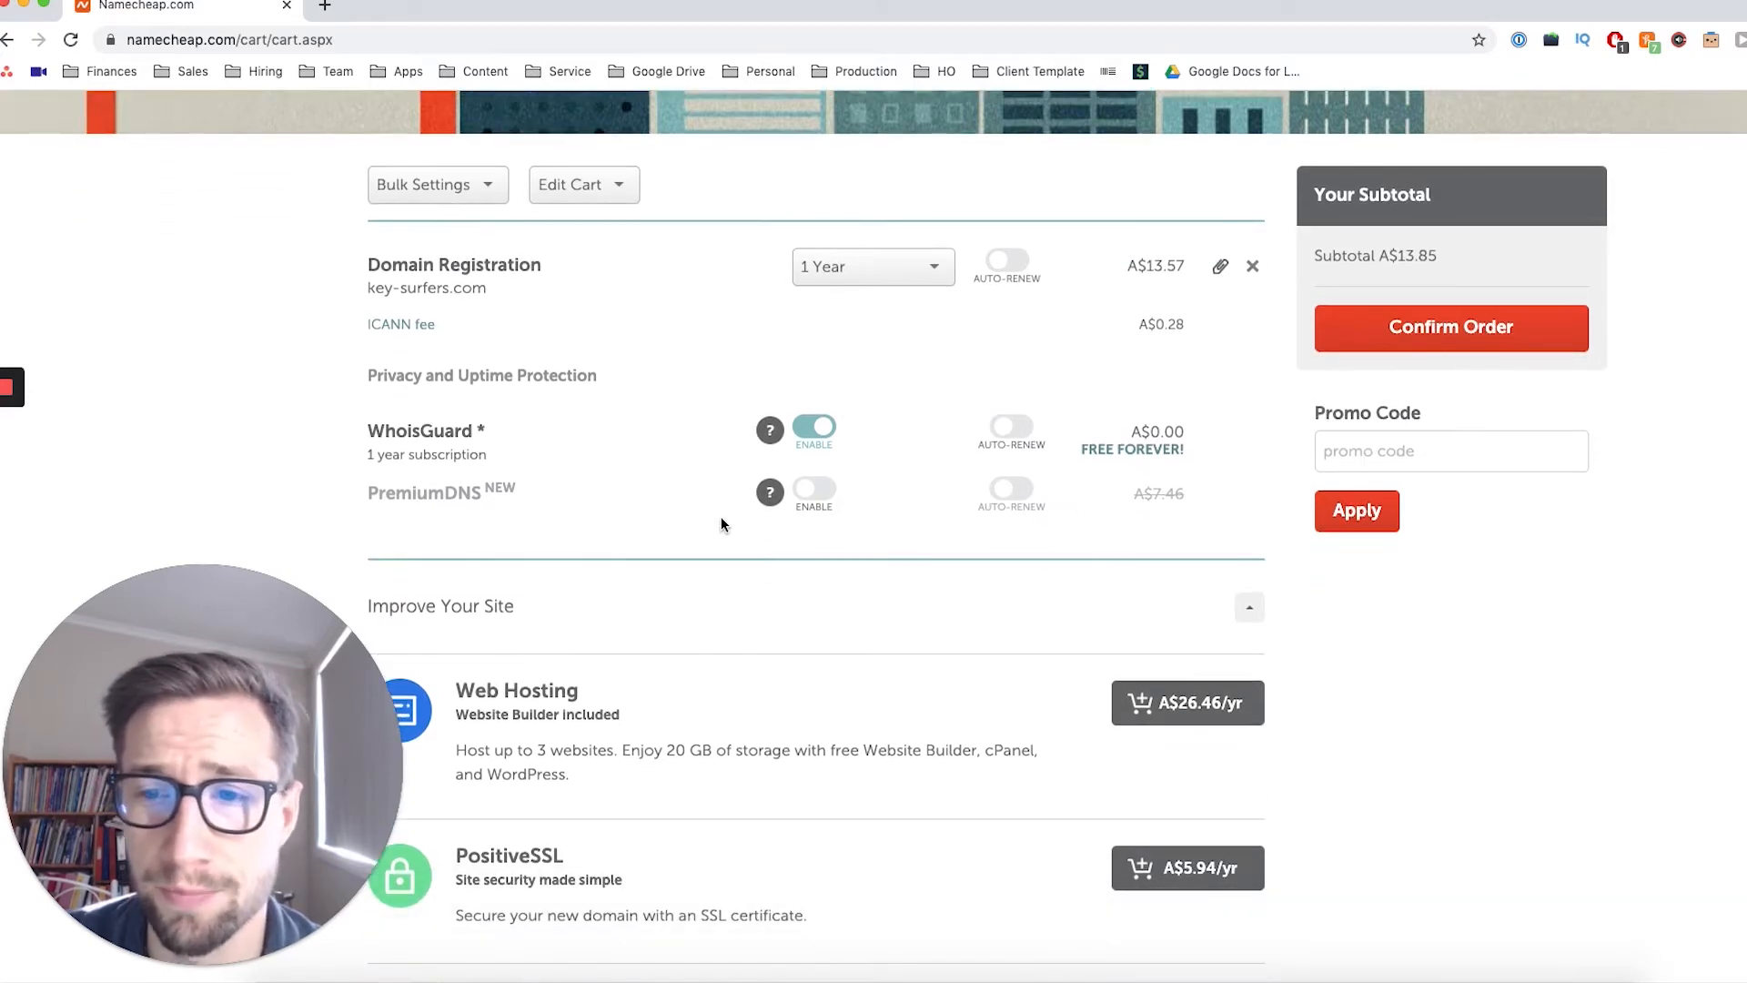
scroll("up", 3)
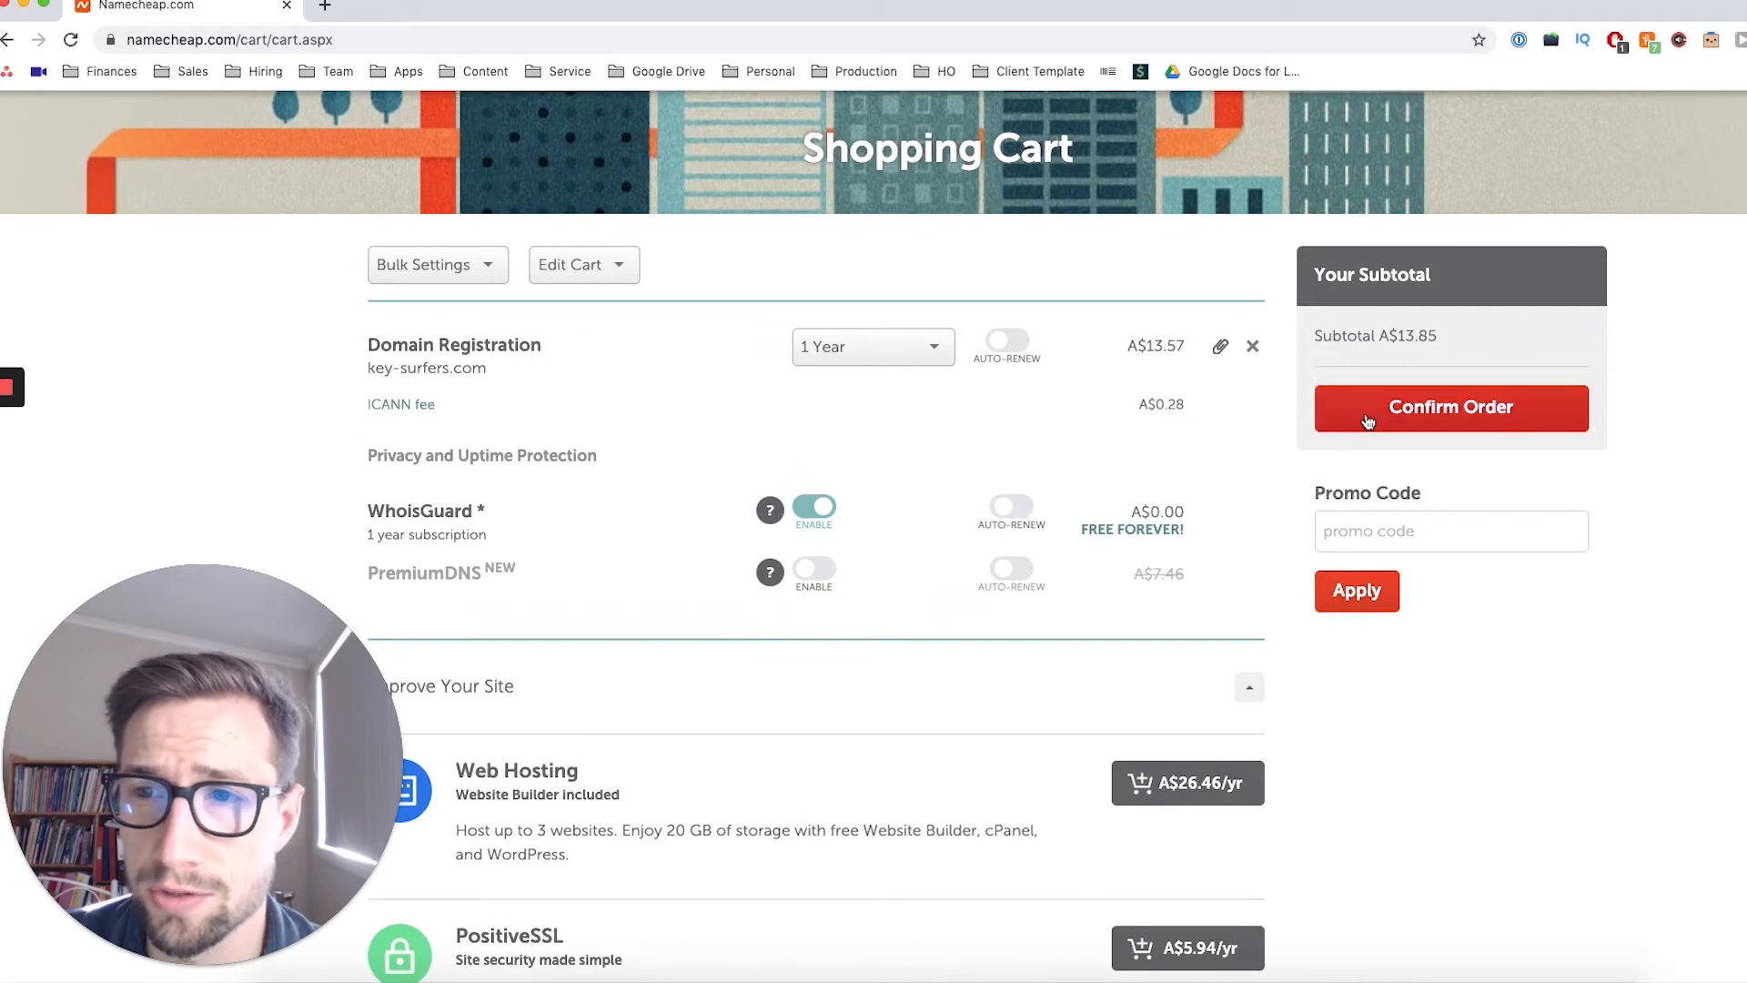
left_click(1450, 407)
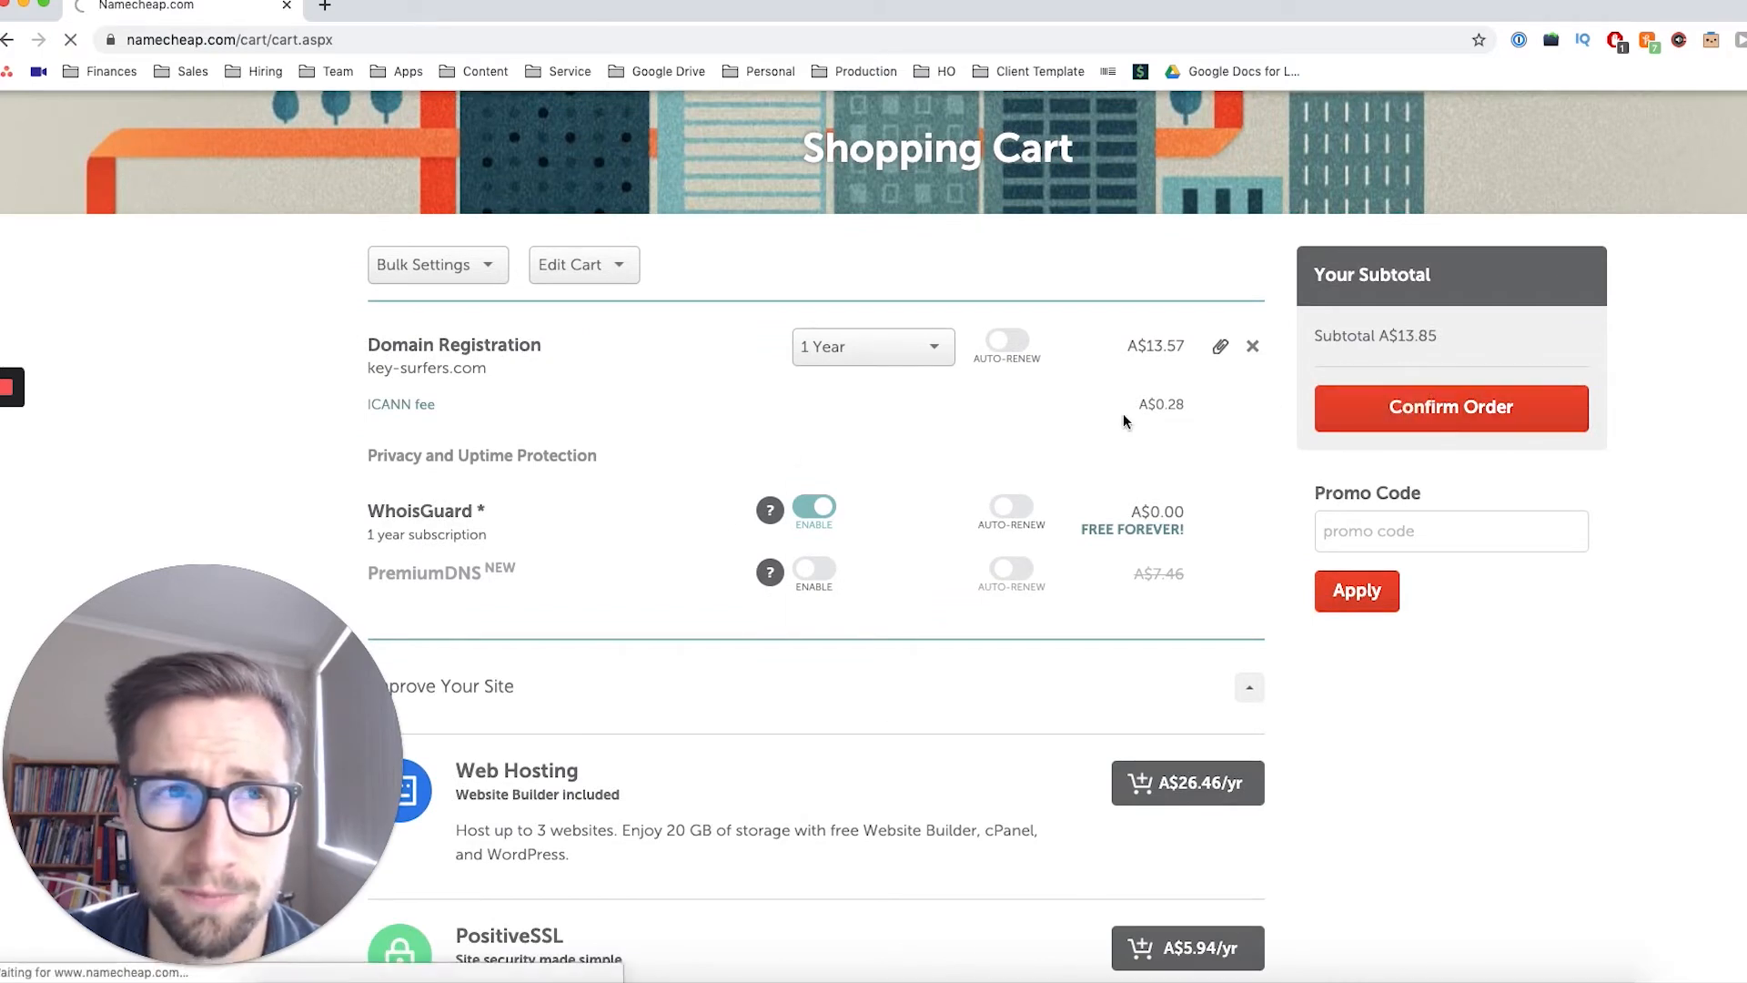
Review the key-surfers.com order charges and payment details, then pay now
left_click(1450, 407)
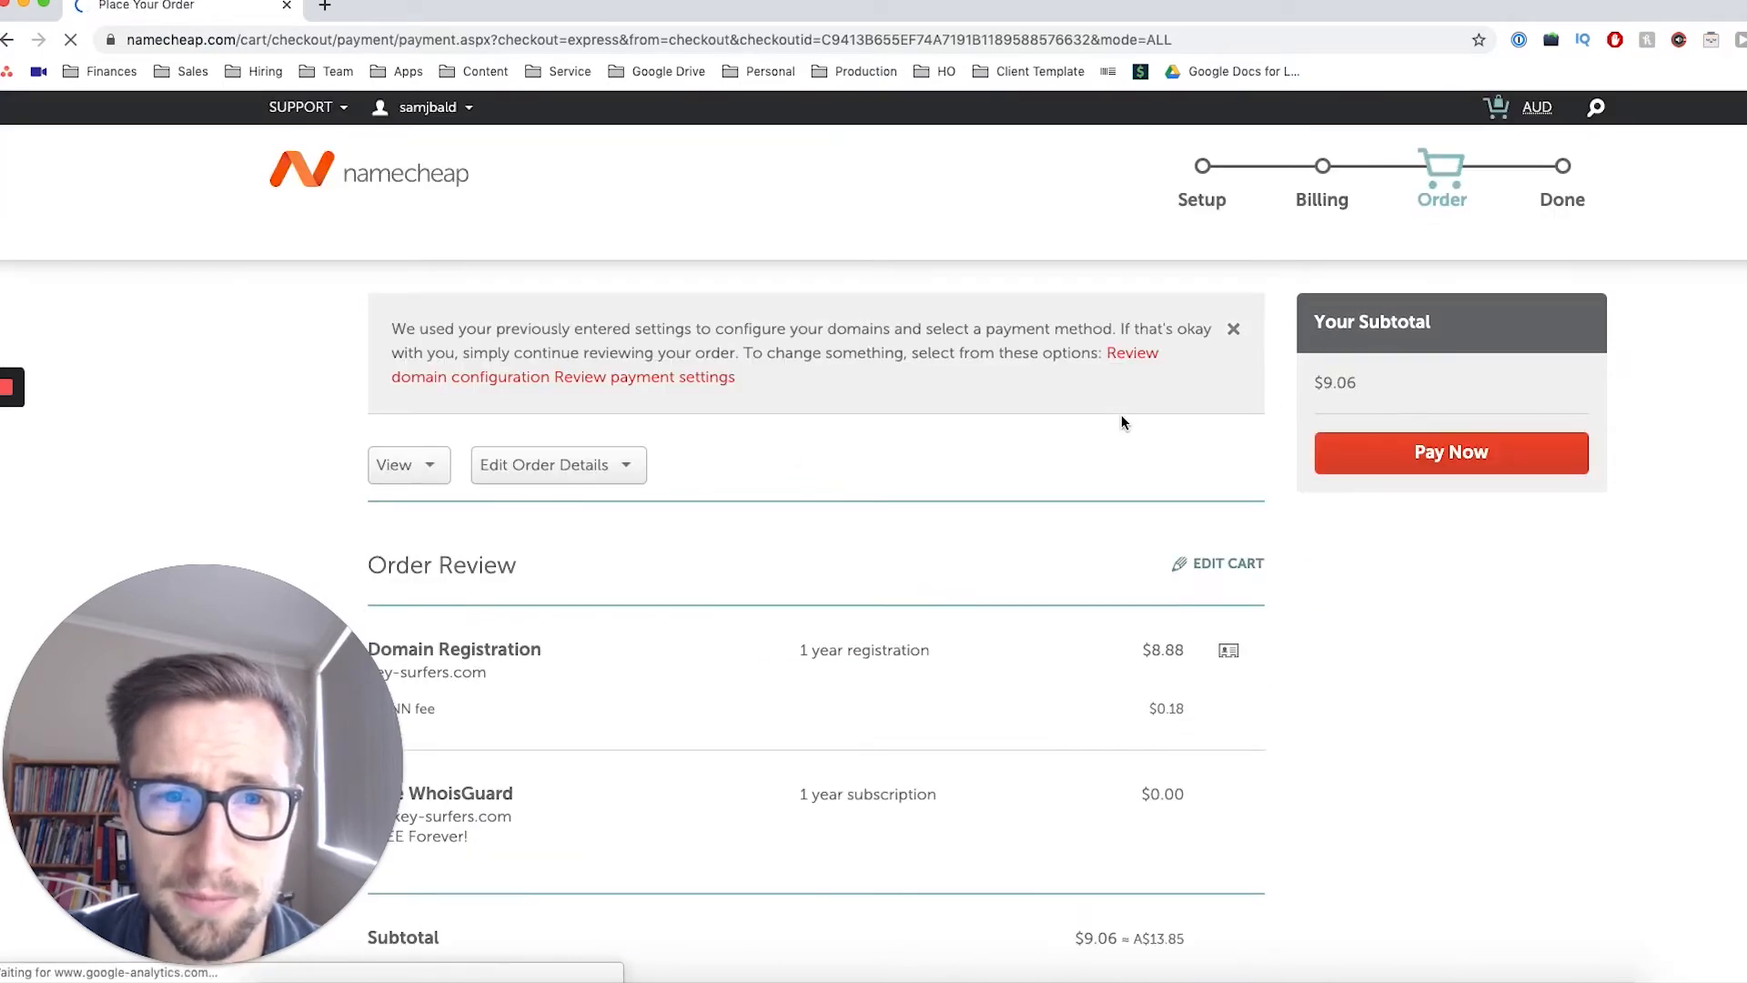
scroll("down", 3)
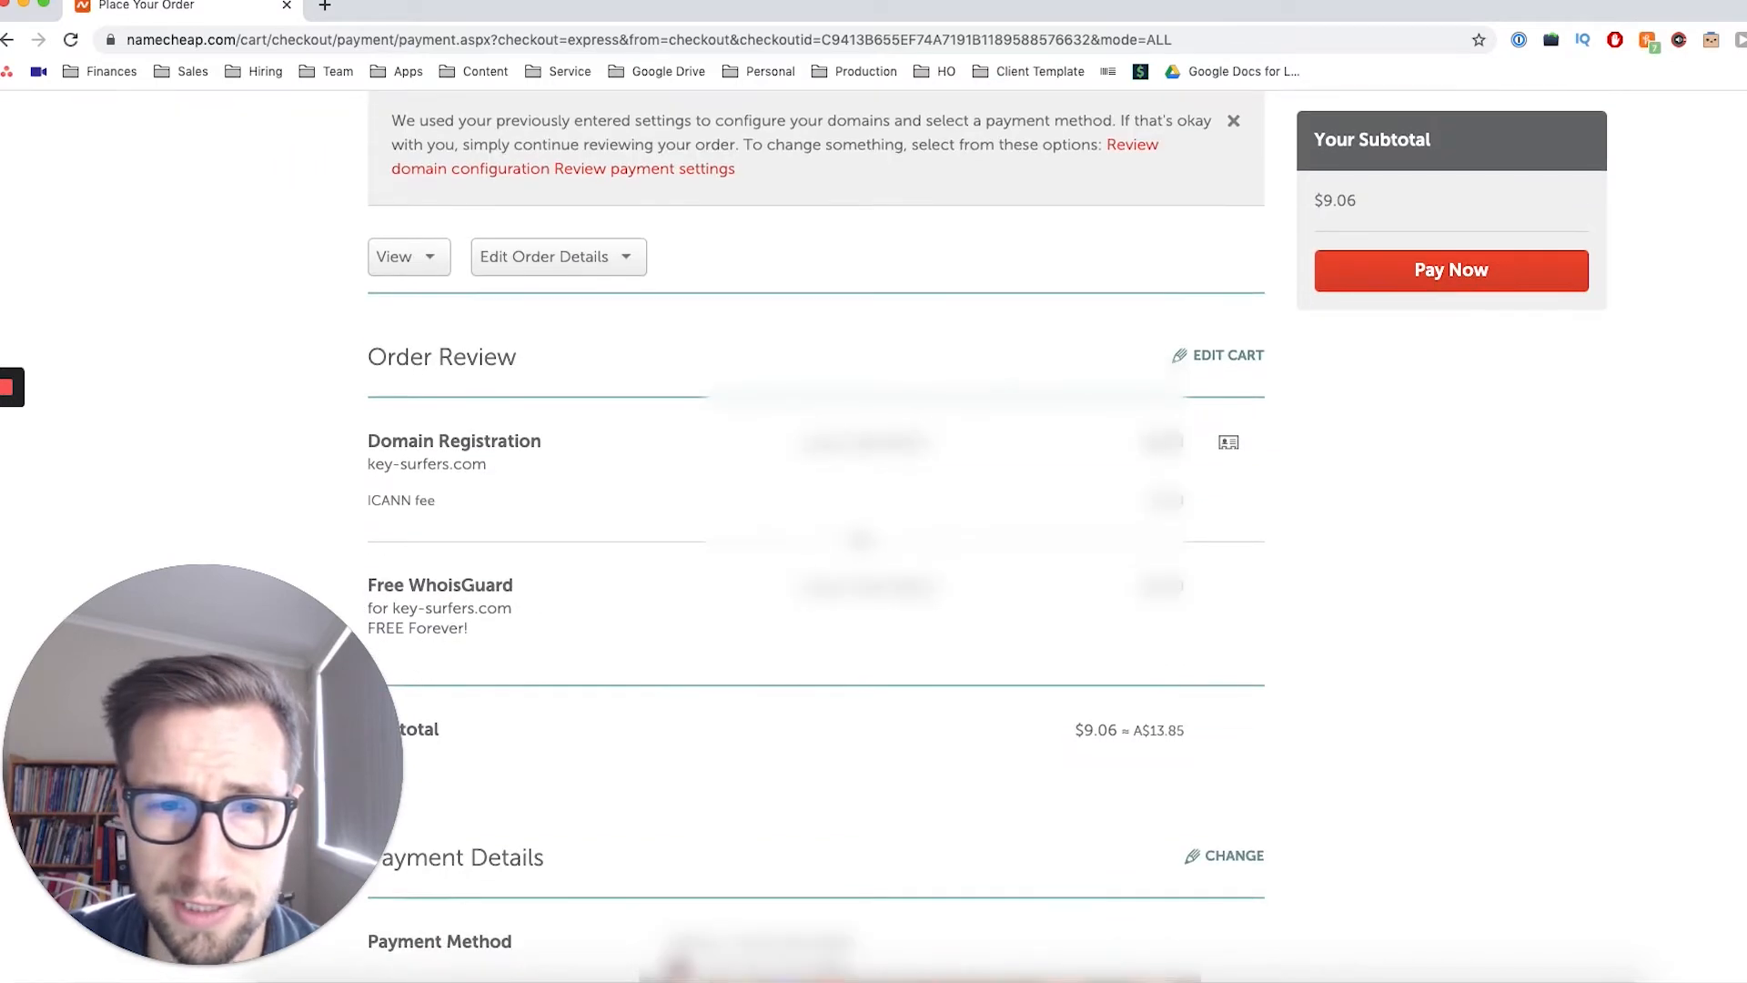
scroll("down", 3)
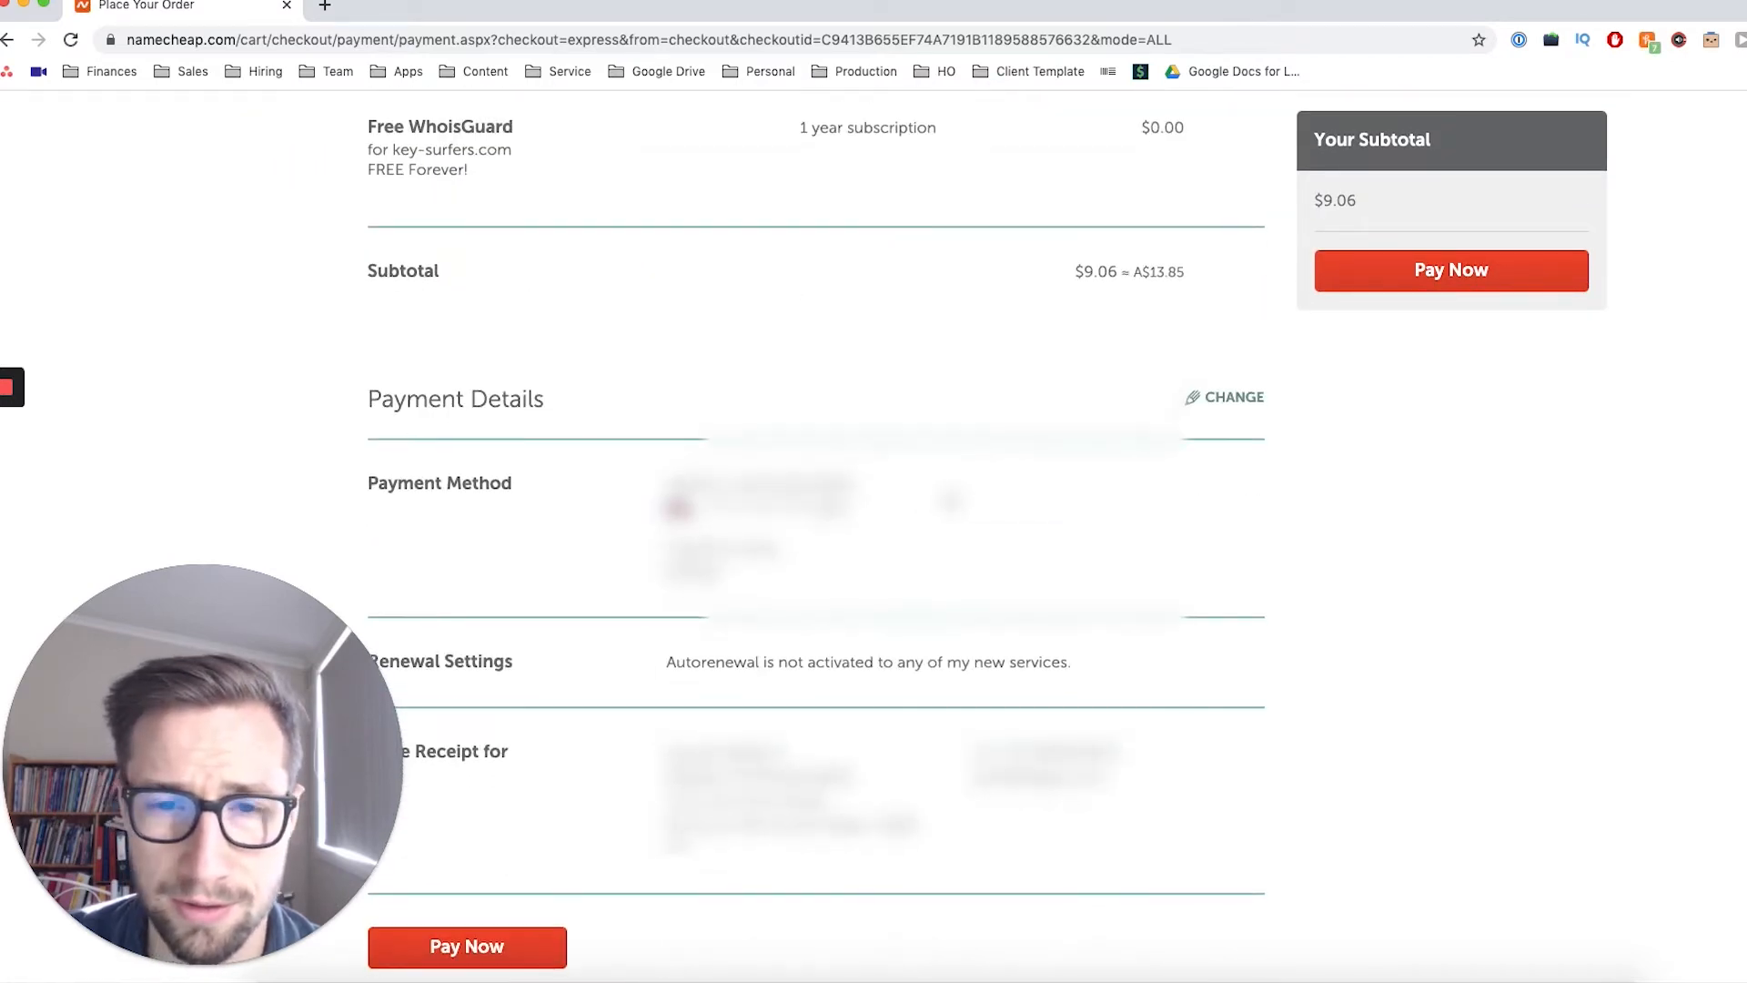
scroll("down", 3)
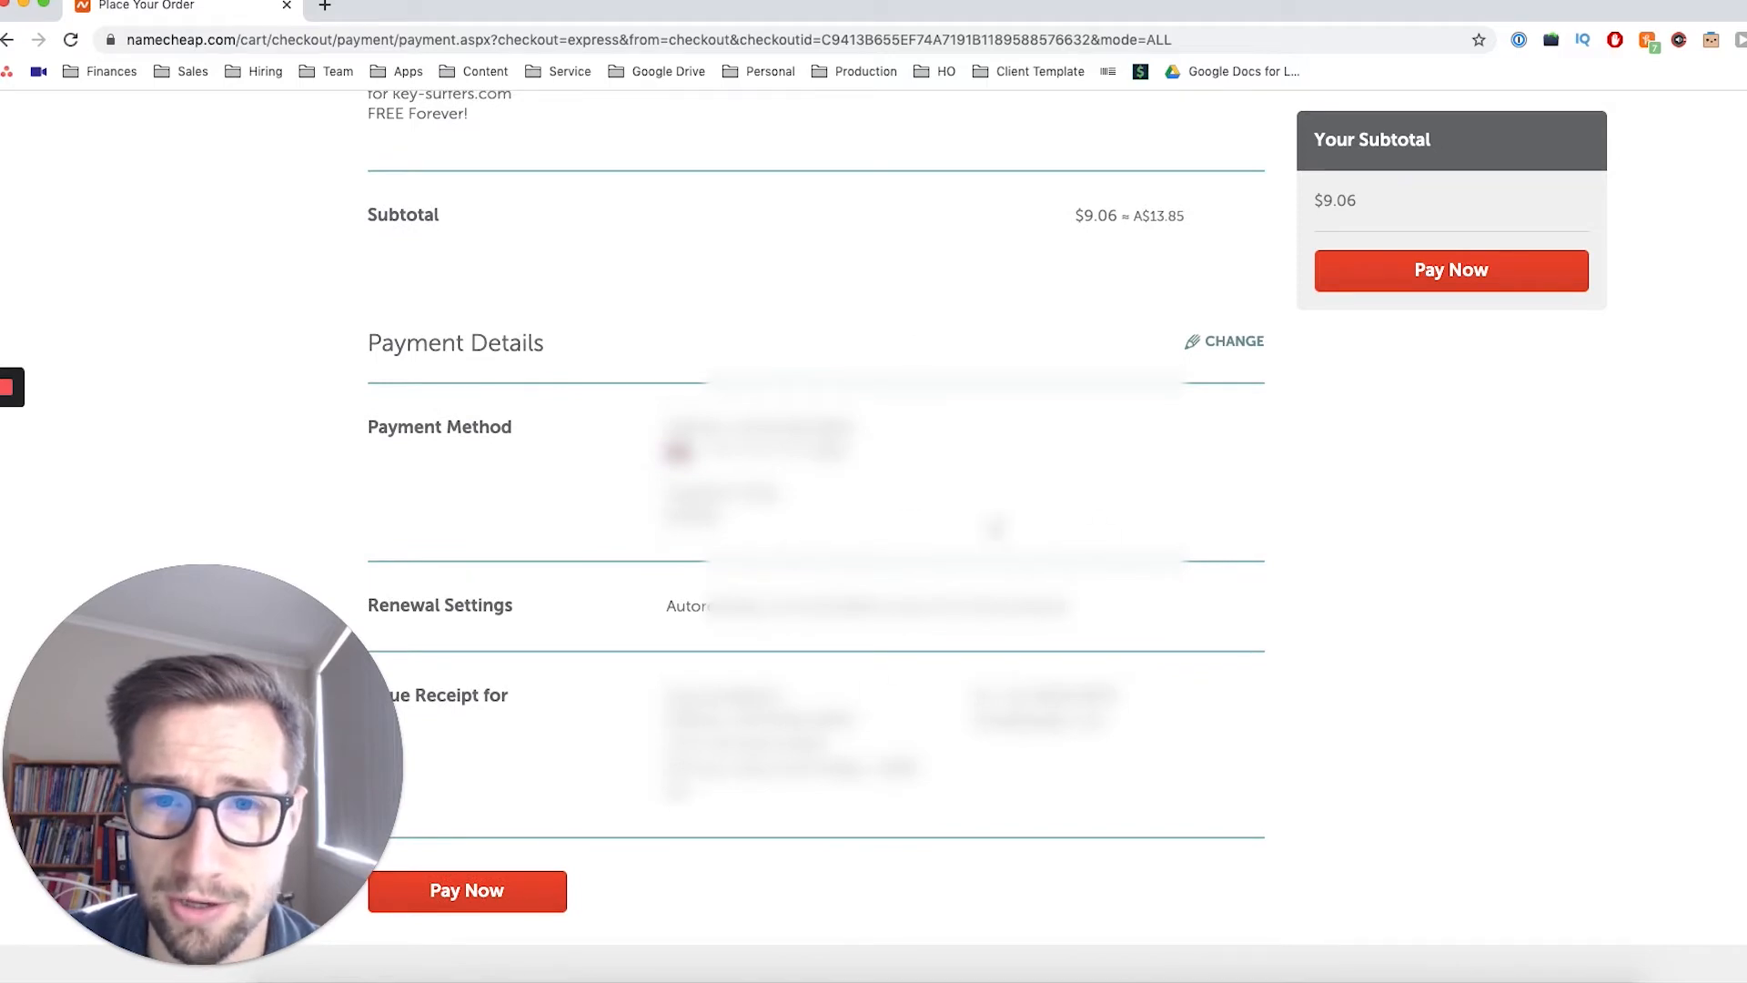
scroll("down", 3)
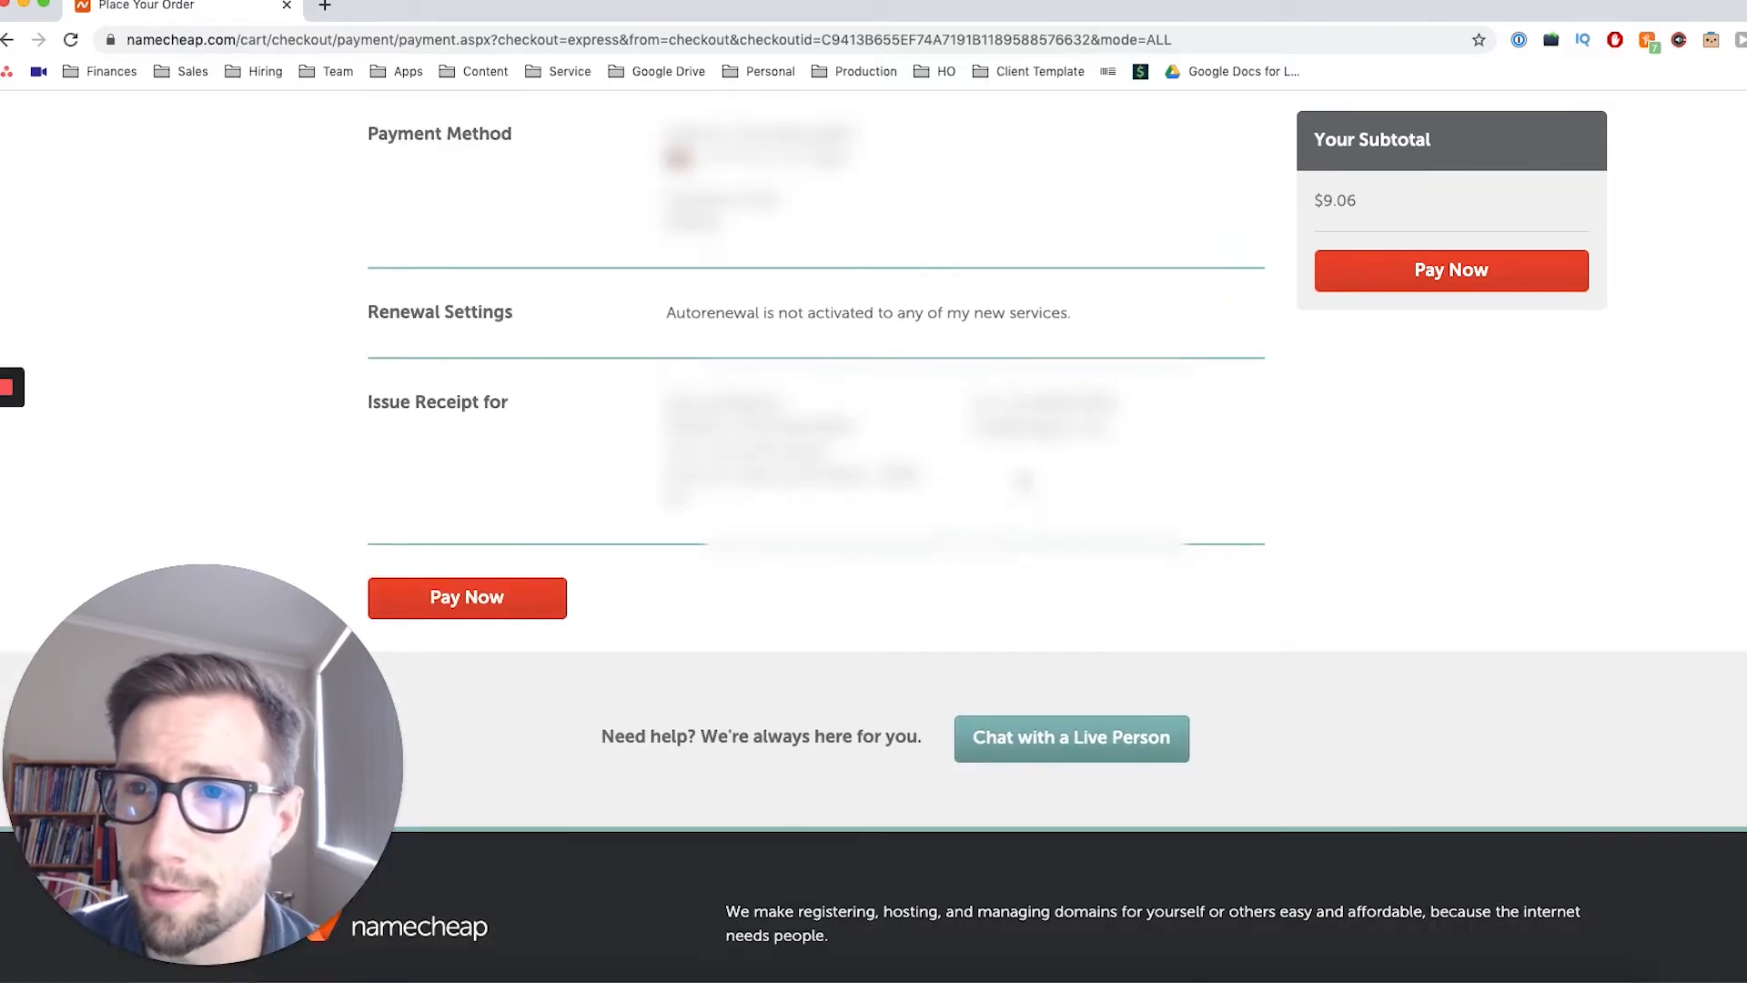
scroll("up", 3)
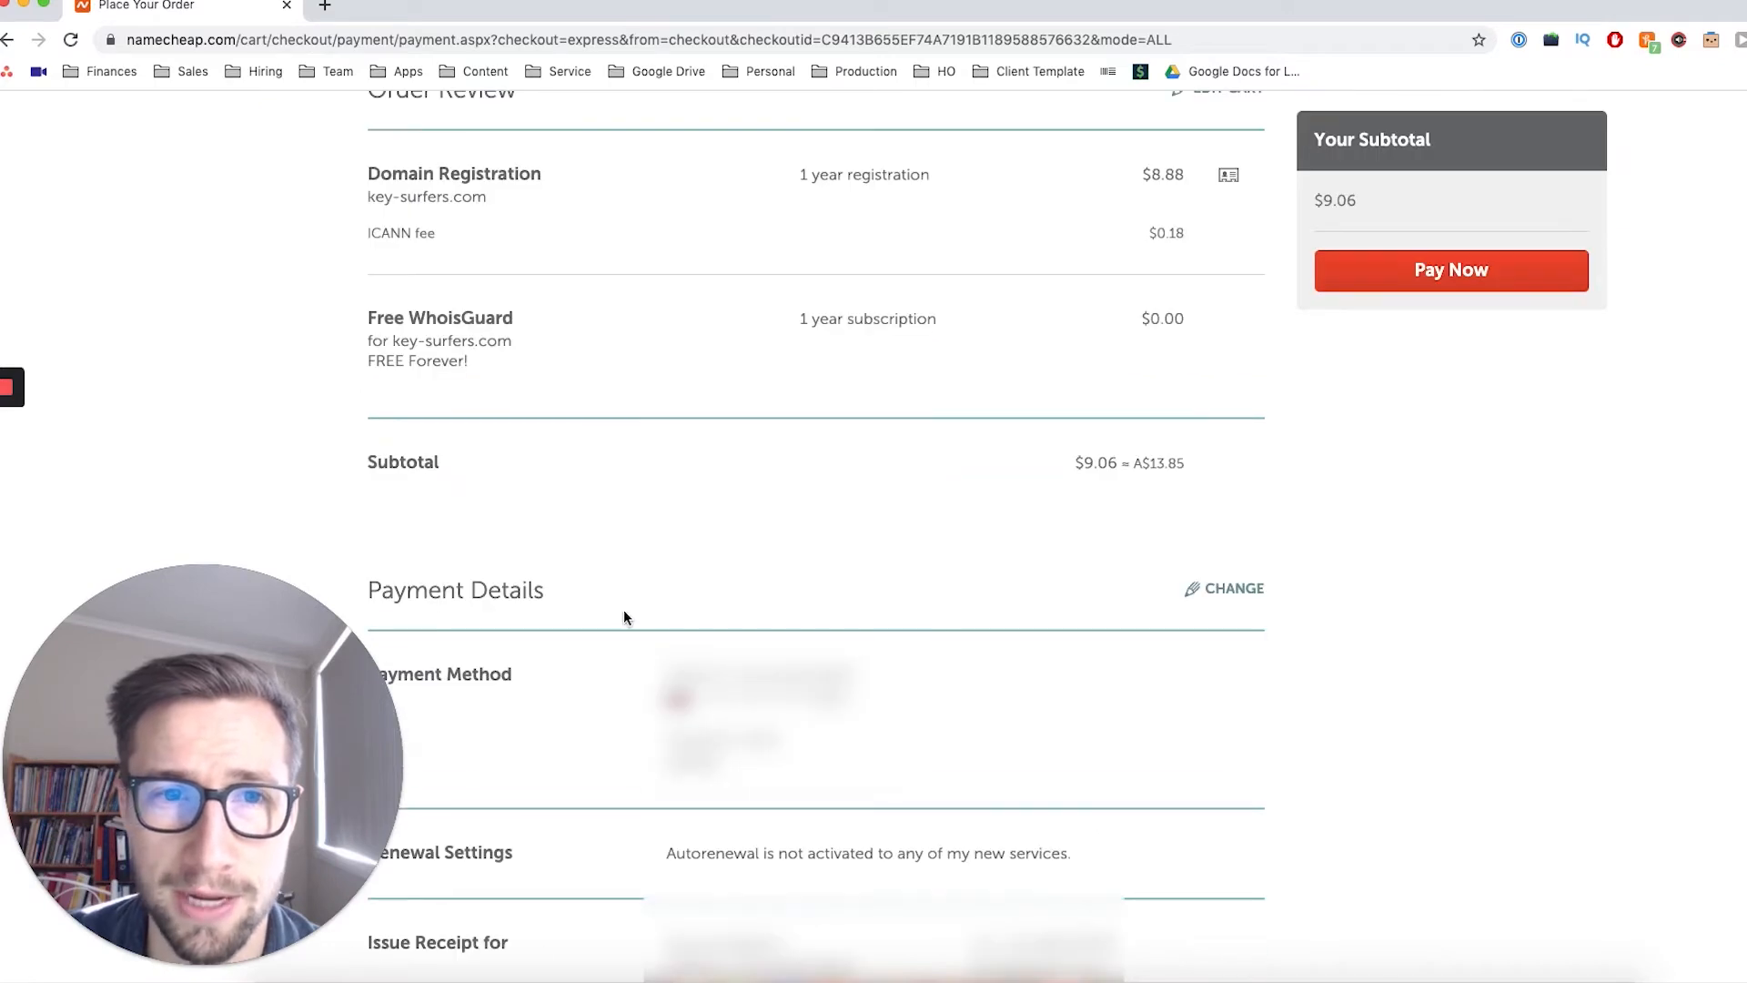
left_click(1450, 269)
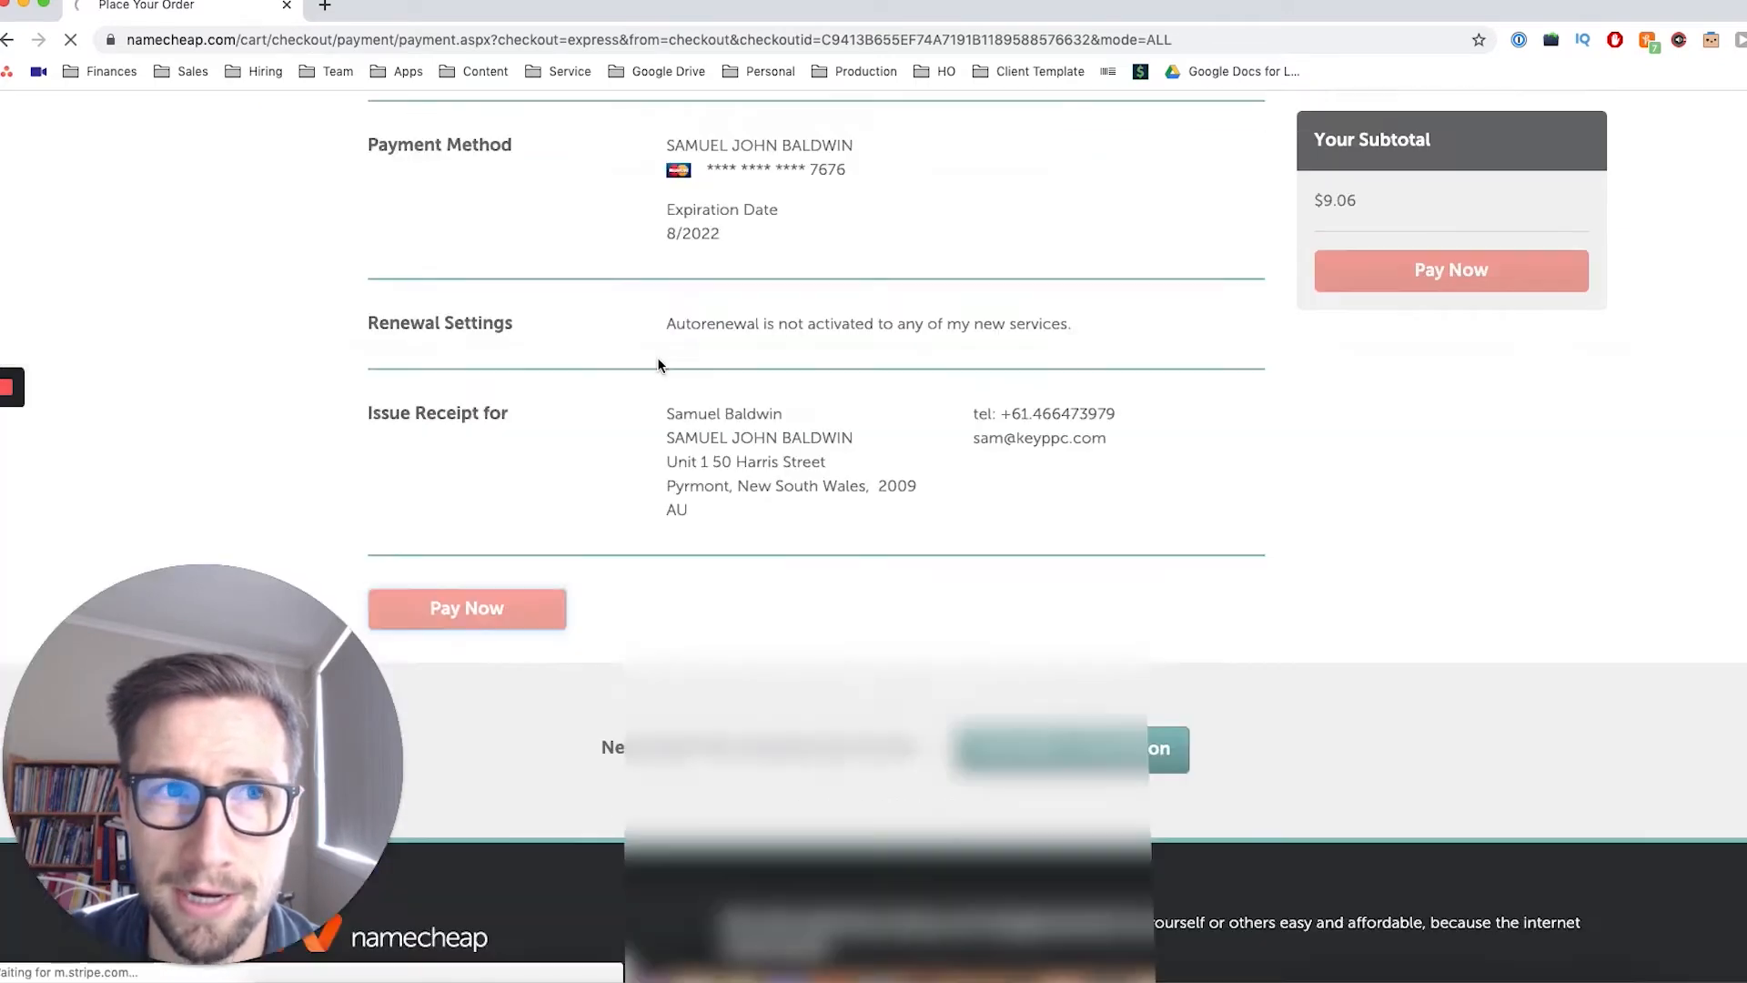
scroll("up", 3)
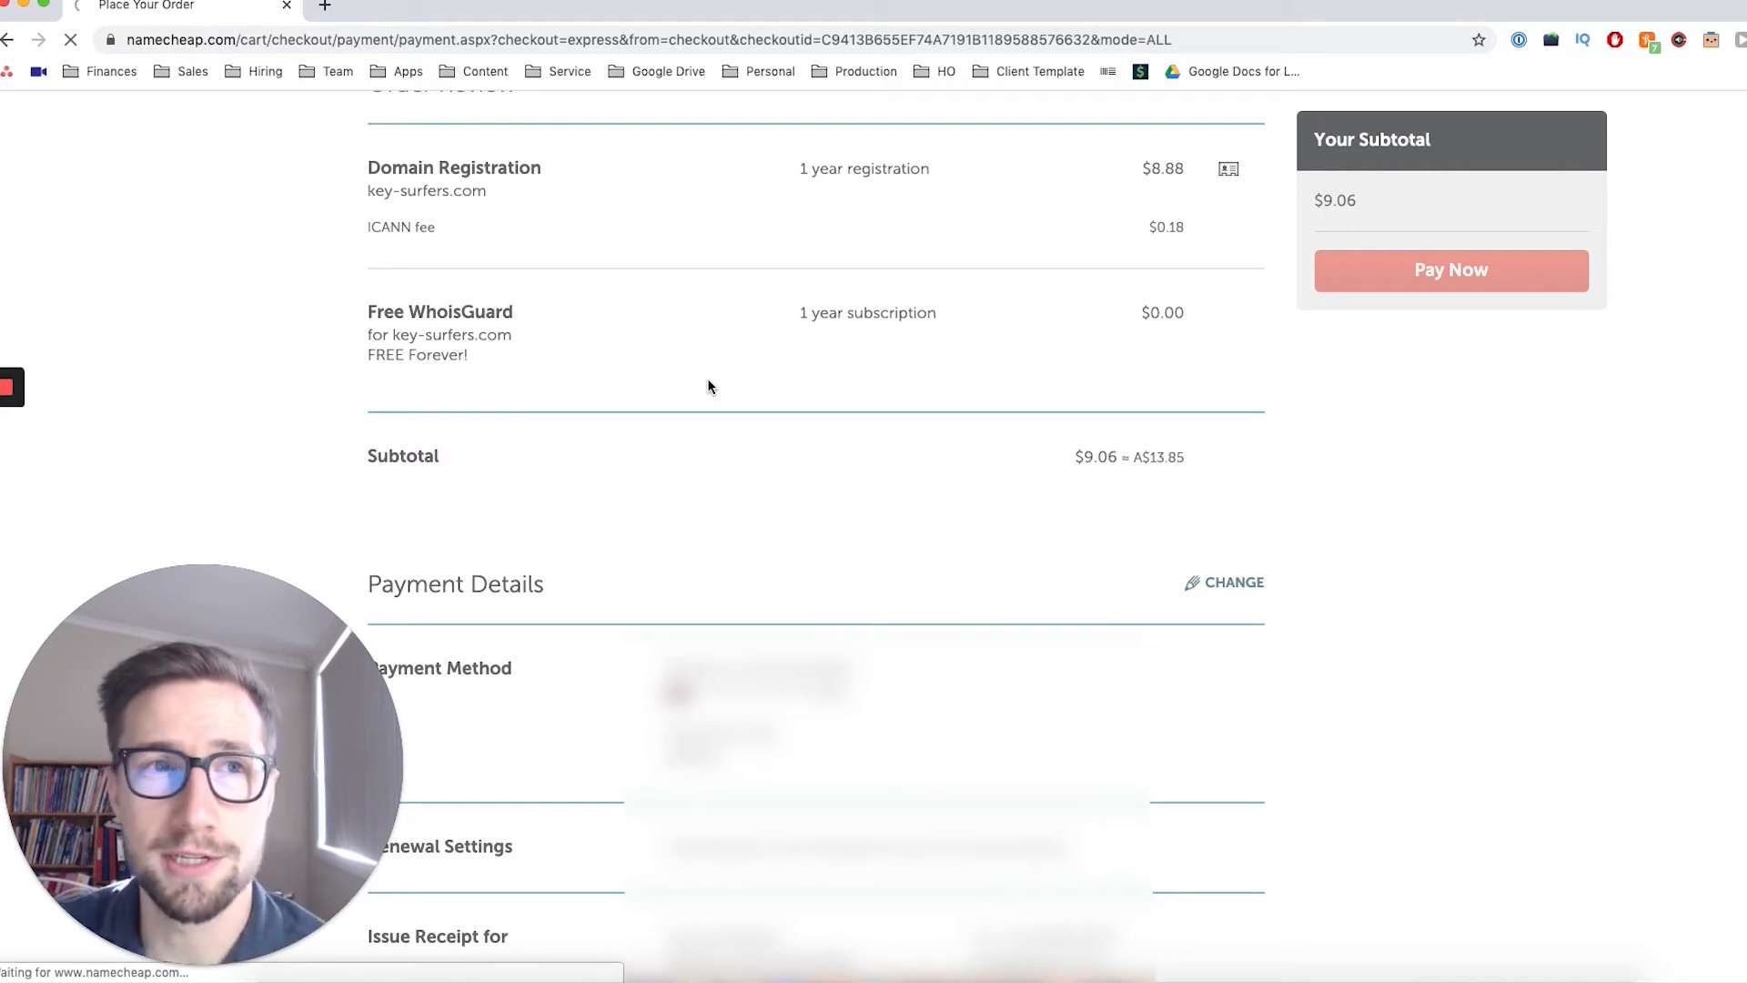
left_click(1450, 269)
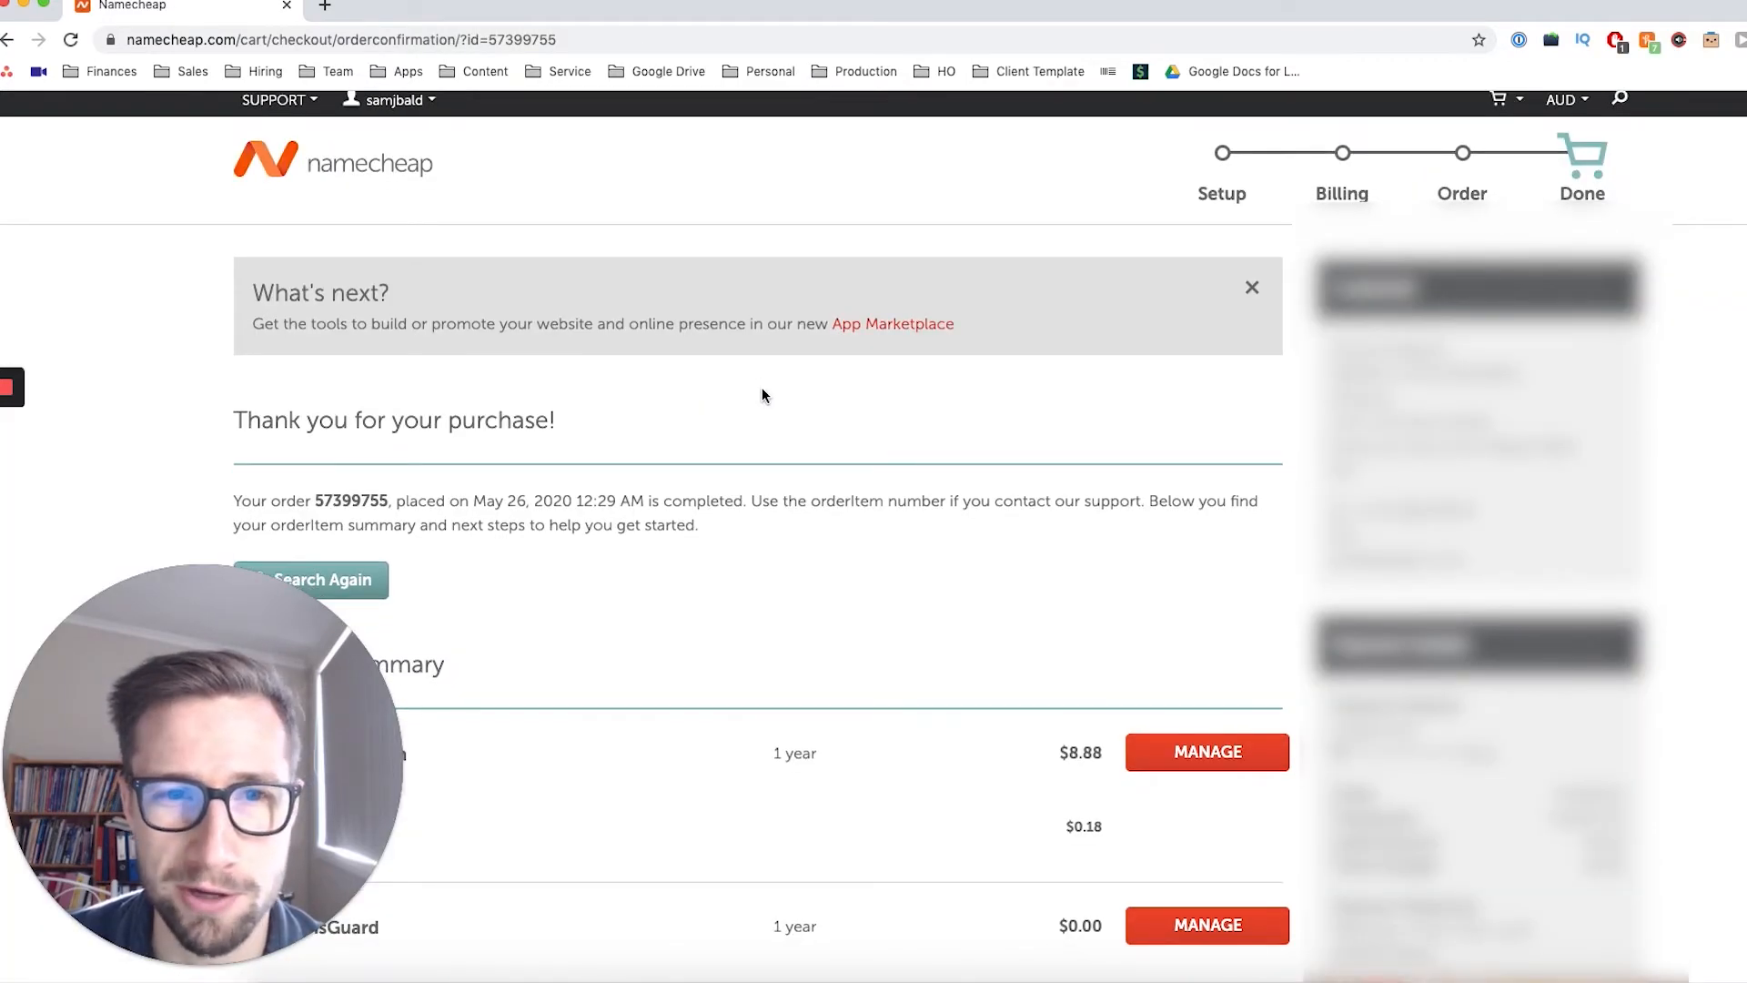
Manage key-surfers.com from the Purchase Summary to view its domain details
scroll("down", 3)
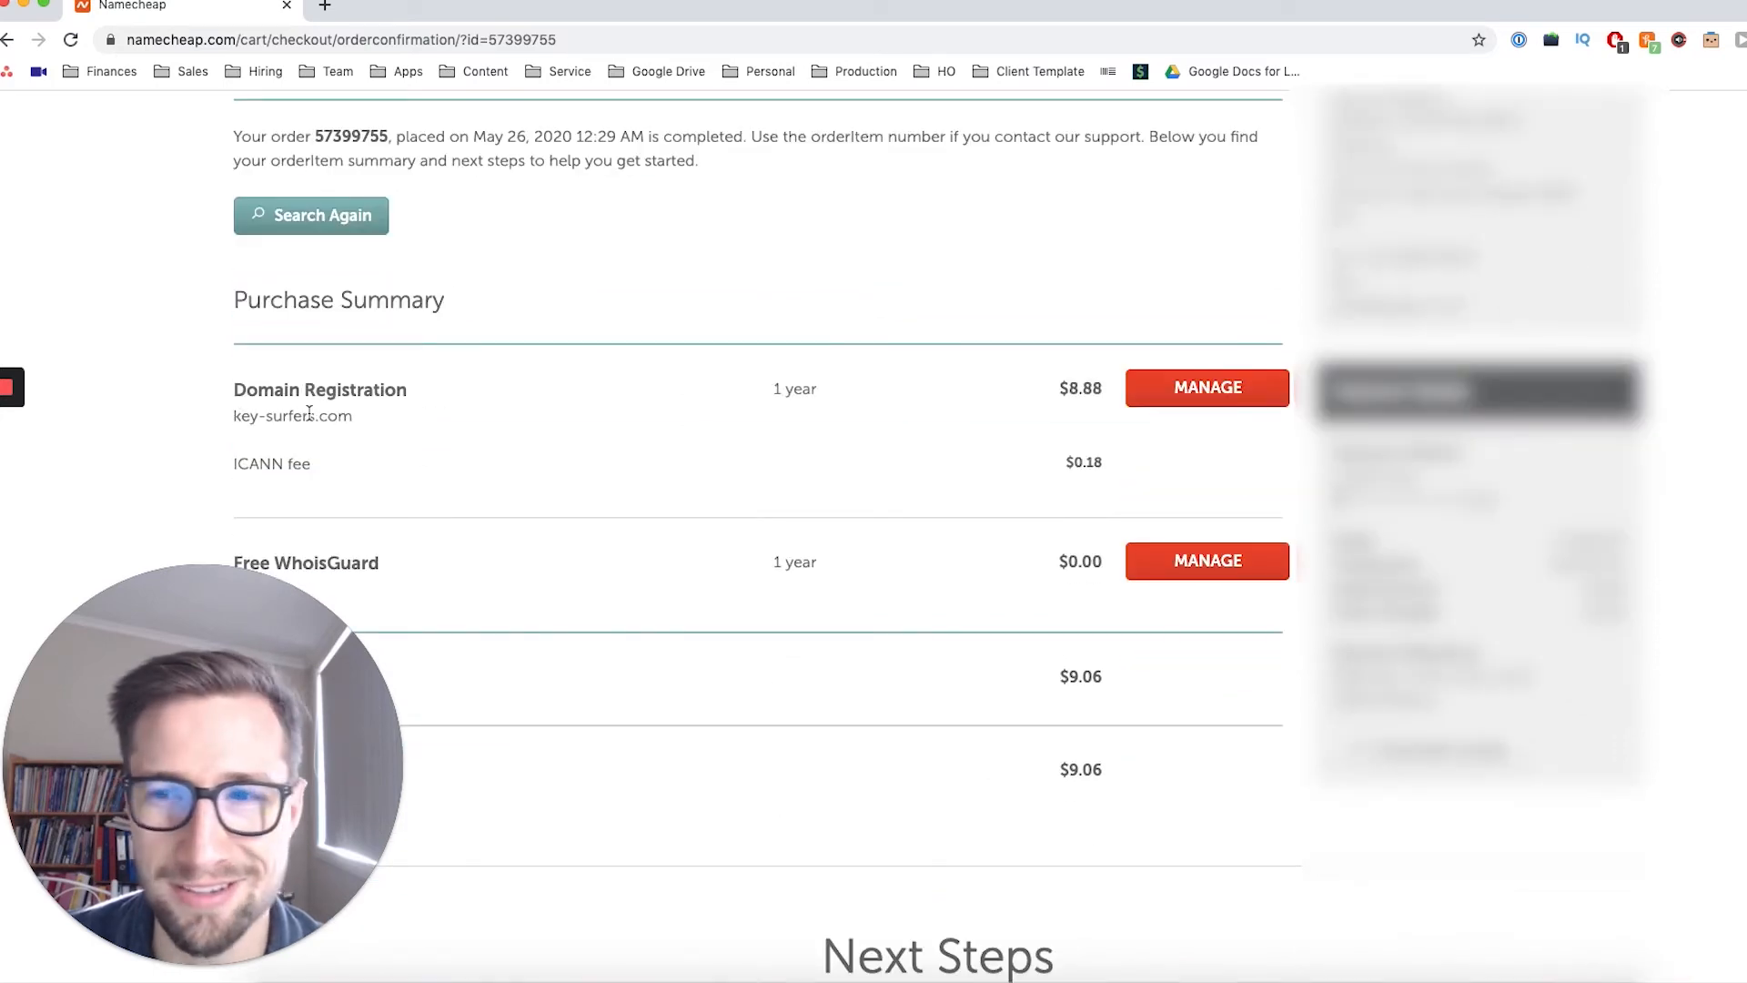
scroll("down", 3)
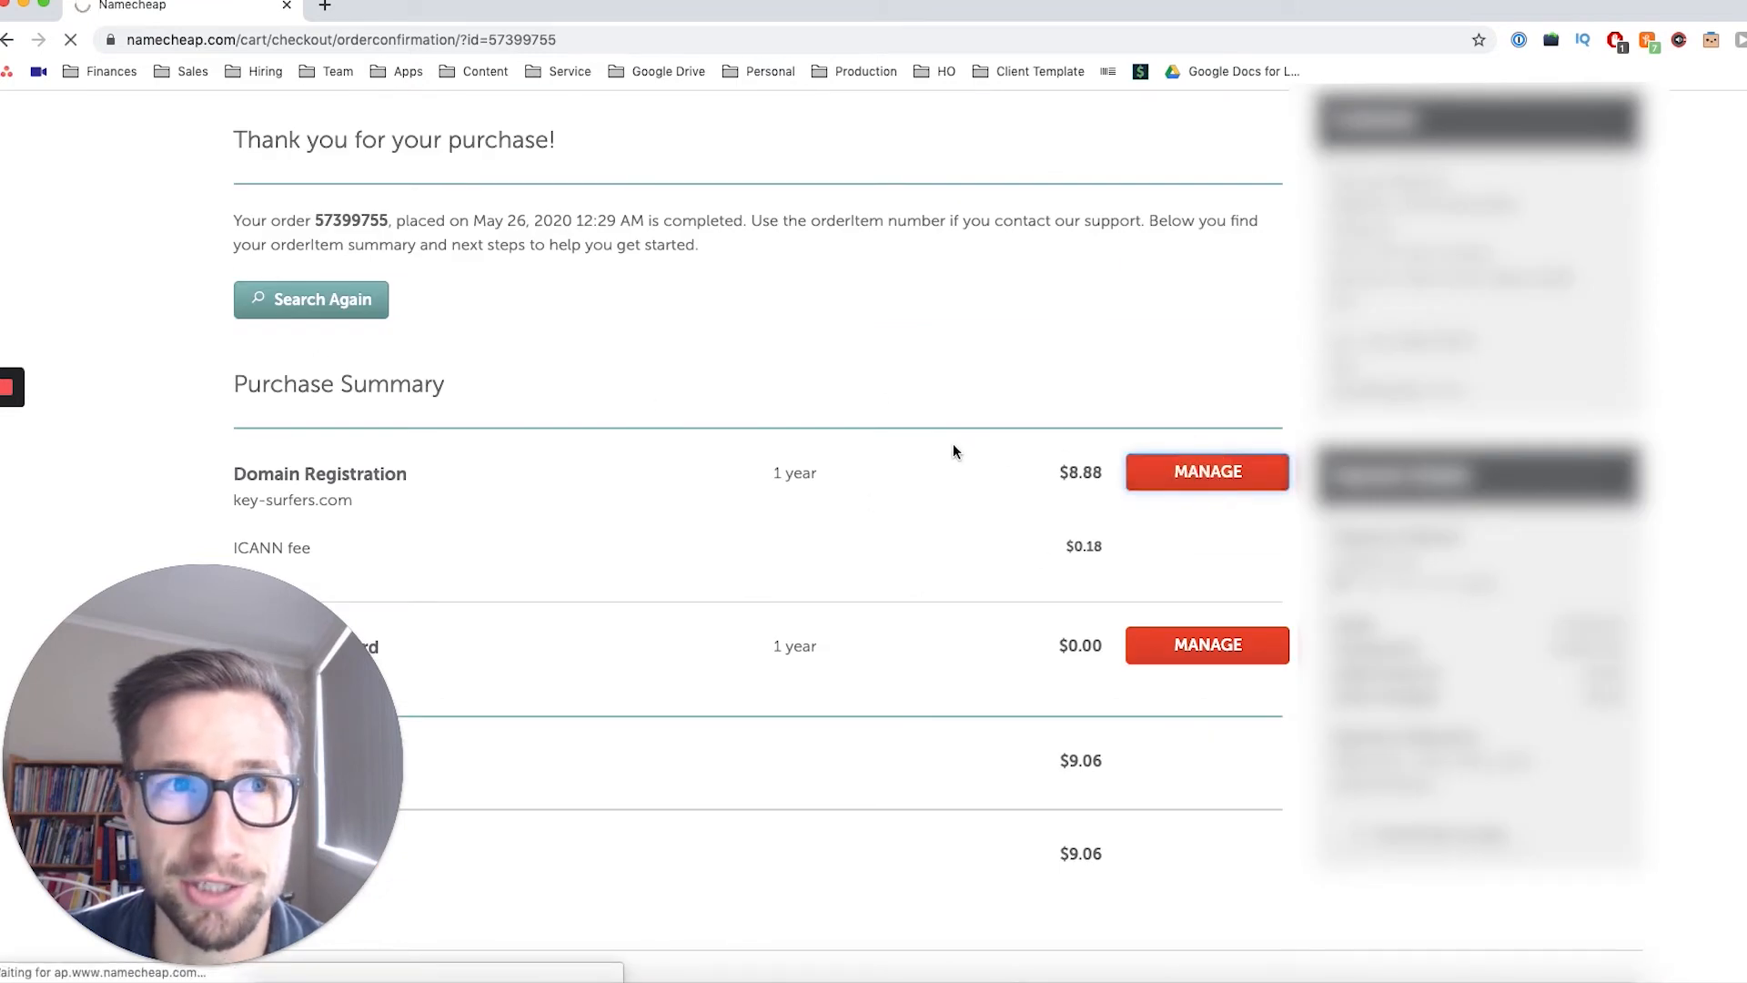
left_click(1206, 471)
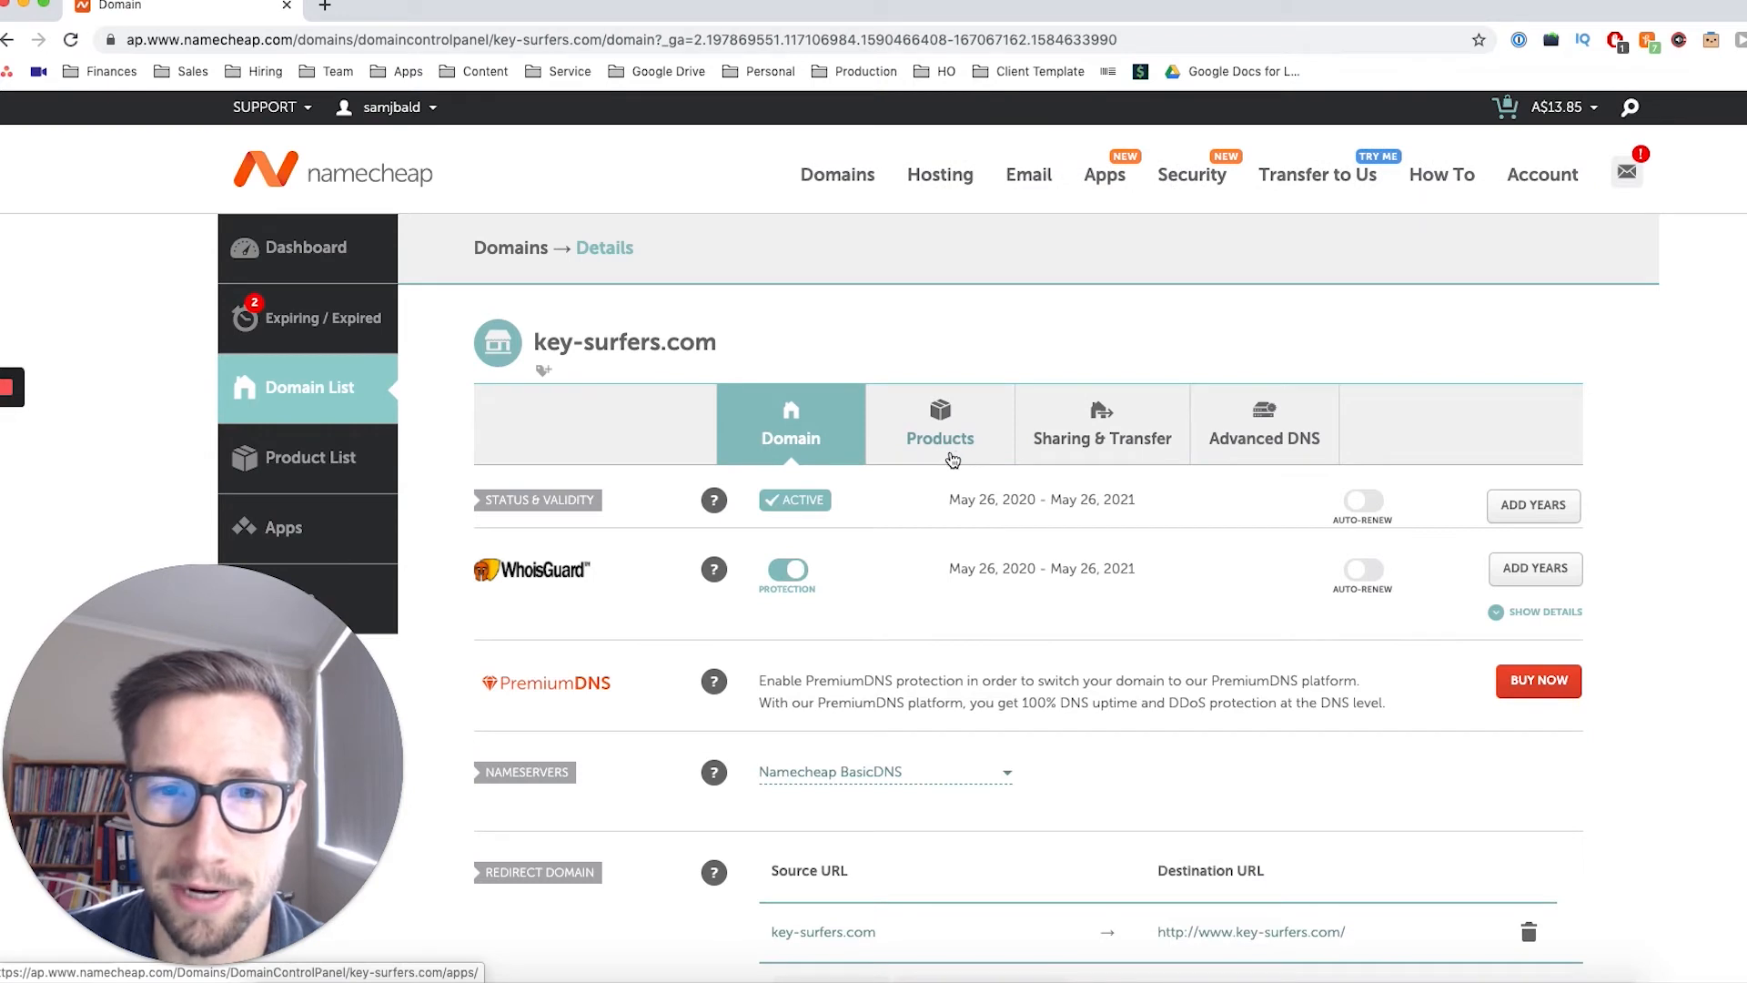
scroll("down", 3)
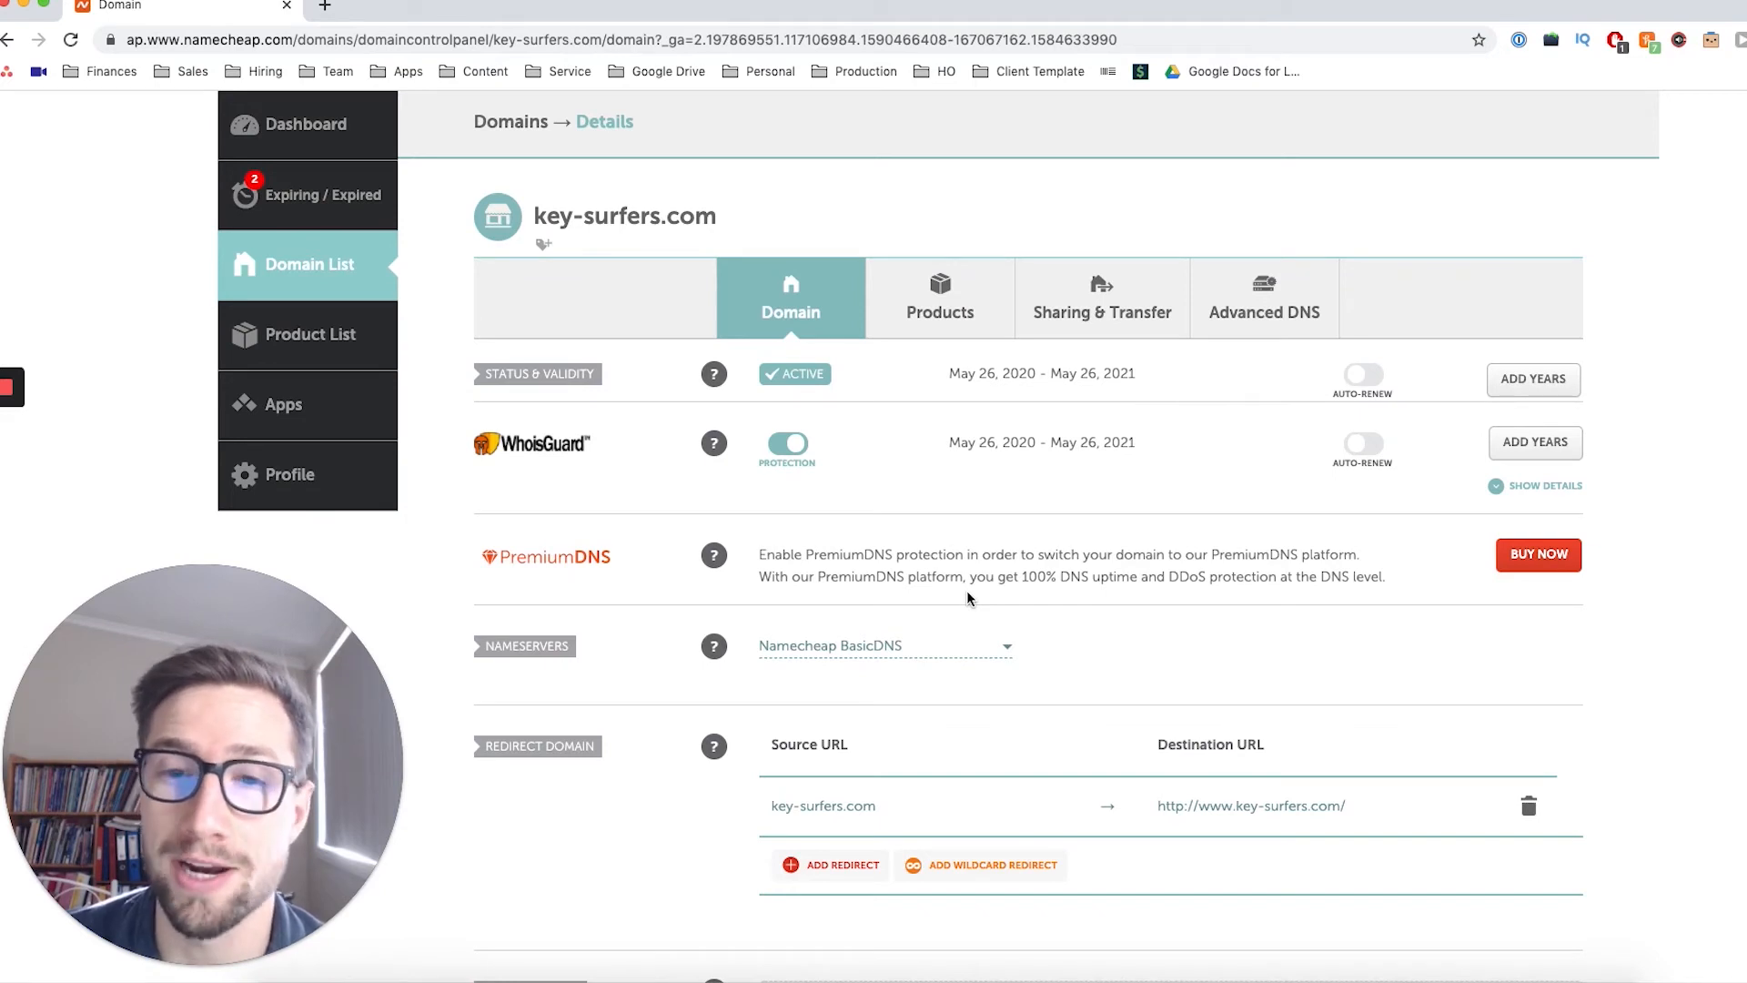
mouse_move(971, 538)
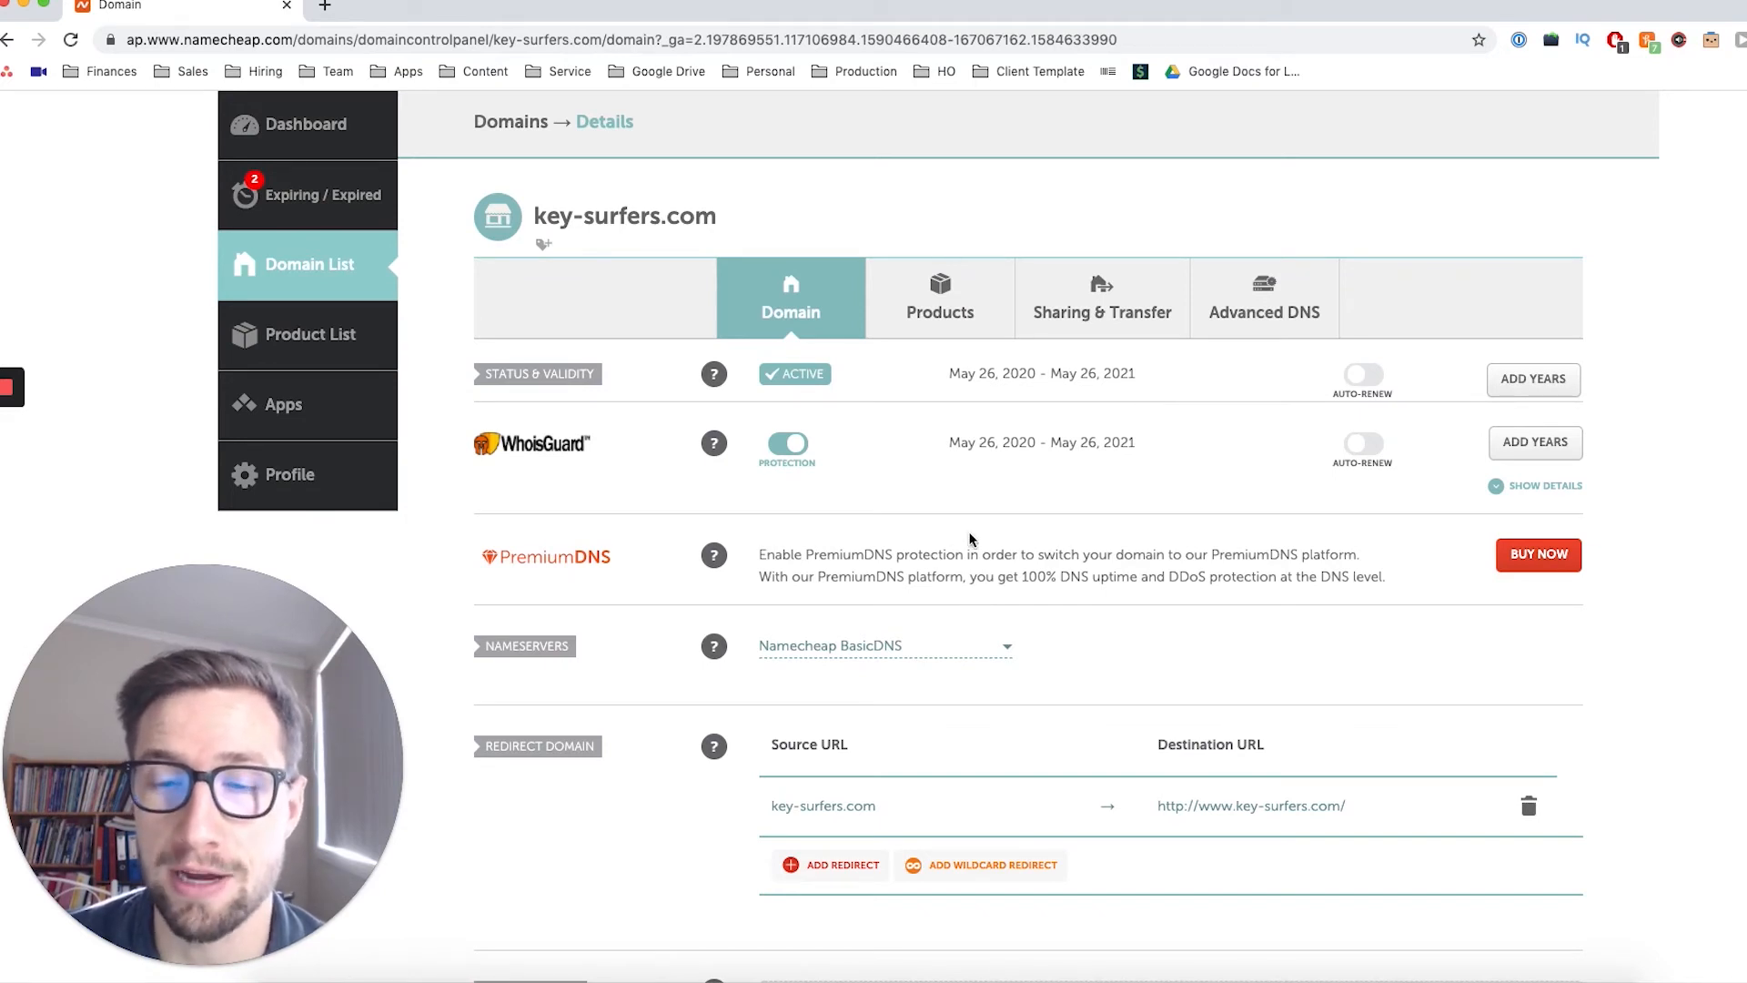